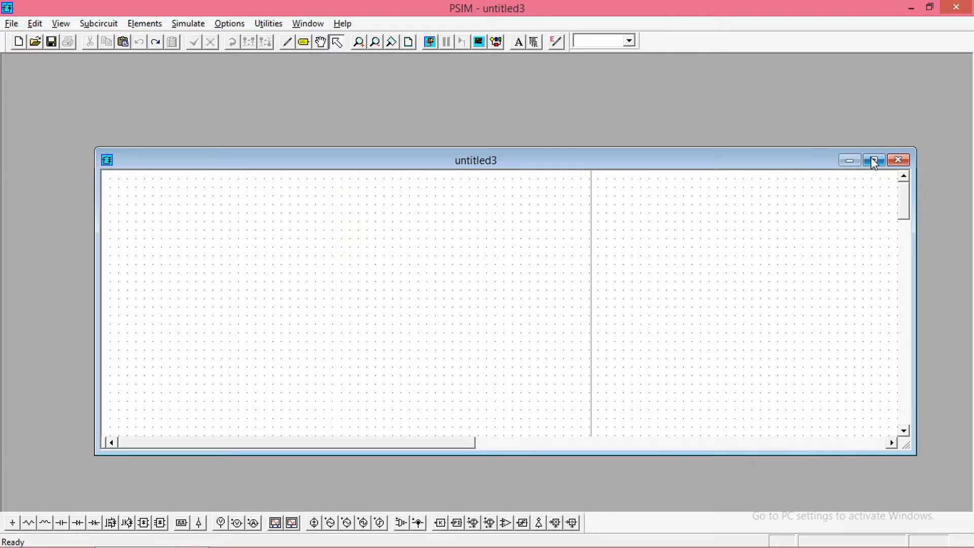
Maximize the schematic and place a DC voltage source with amplitude 40
{"action": "left_click", "coordinate": [873, 160]}
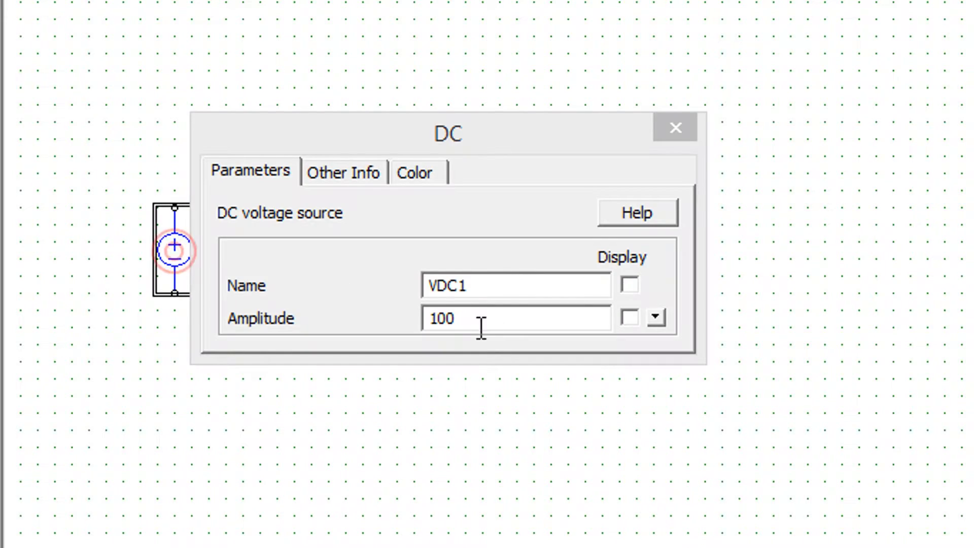
{"action": "type", "text": "40"}
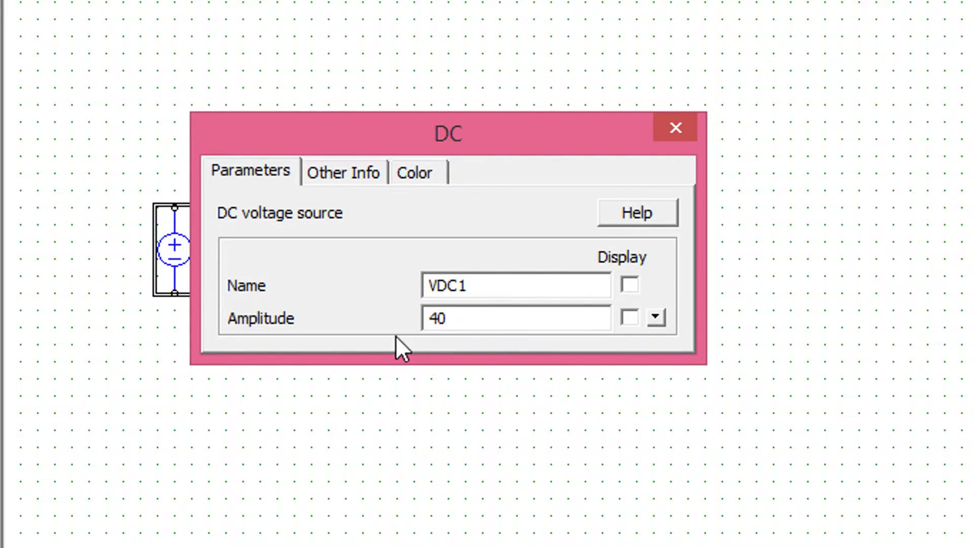
{"action": "left_click", "coordinate": [676, 126]}
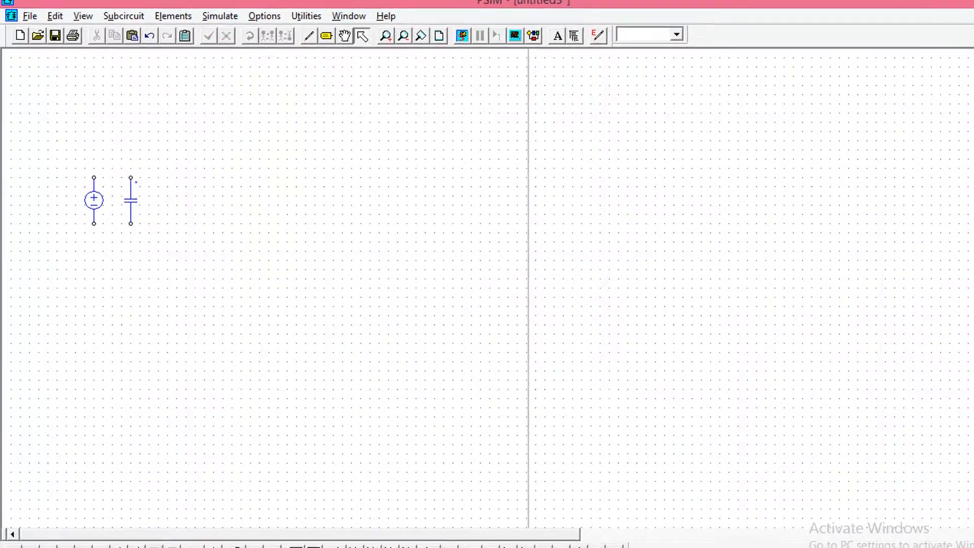
Place a capacitor and set its capacitance to 500u
{"action": "double_click", "coordinate": [131, 201]}
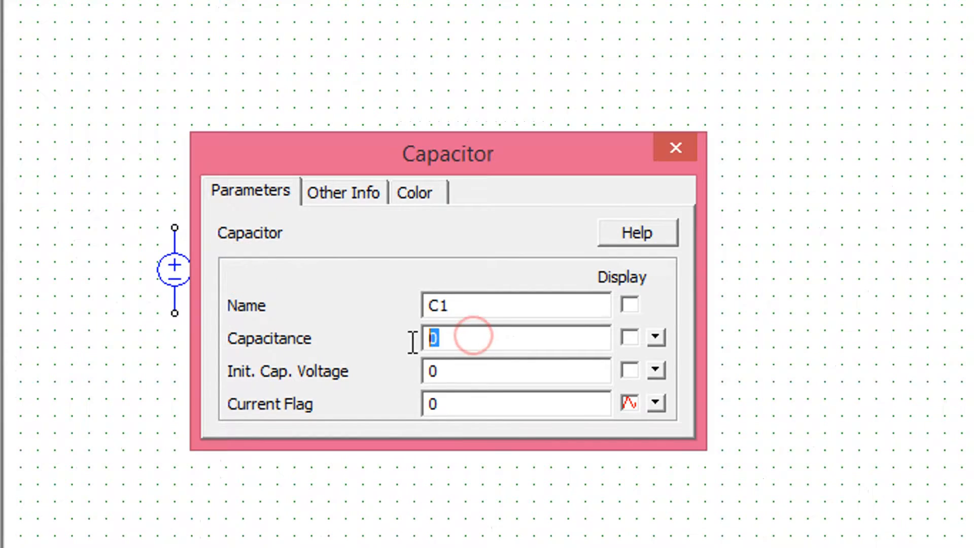
{"action": "type", "text": "500u"}
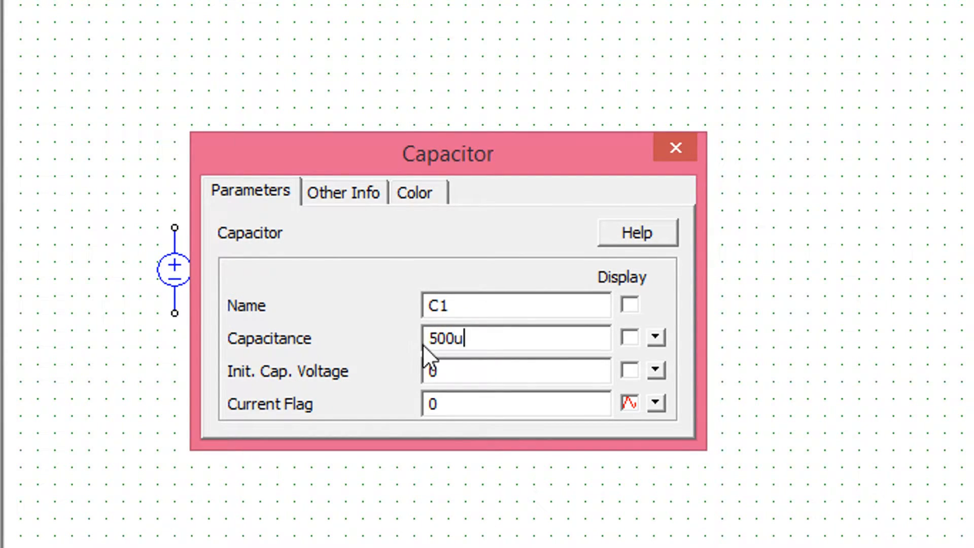
{"action": "left_click", "coordinate": [676, 147]}
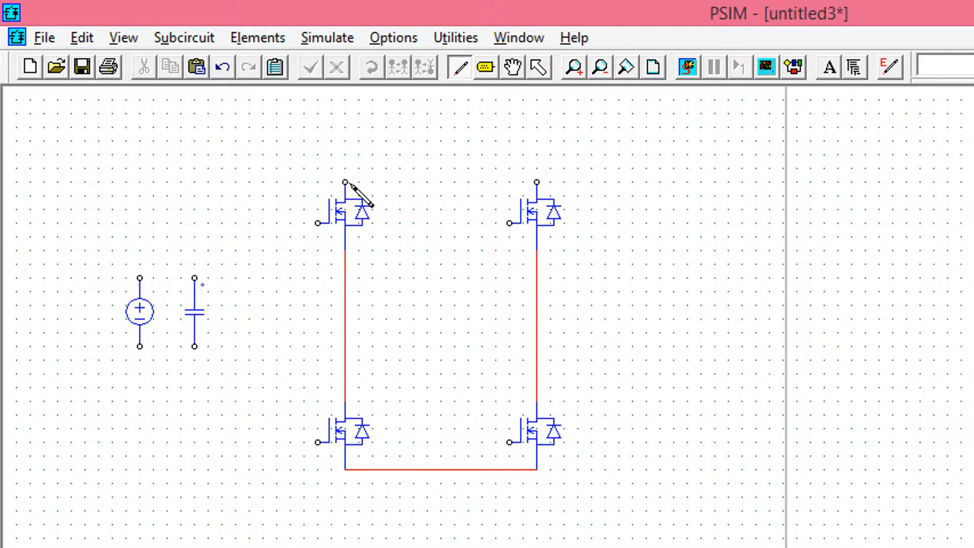
Wire the four H-bridge MOSFETs across the DC source and capacitor rails
{"action": "left_click_drag", "start_coordinate": [345, 184], "coordinate": [536, 185]}
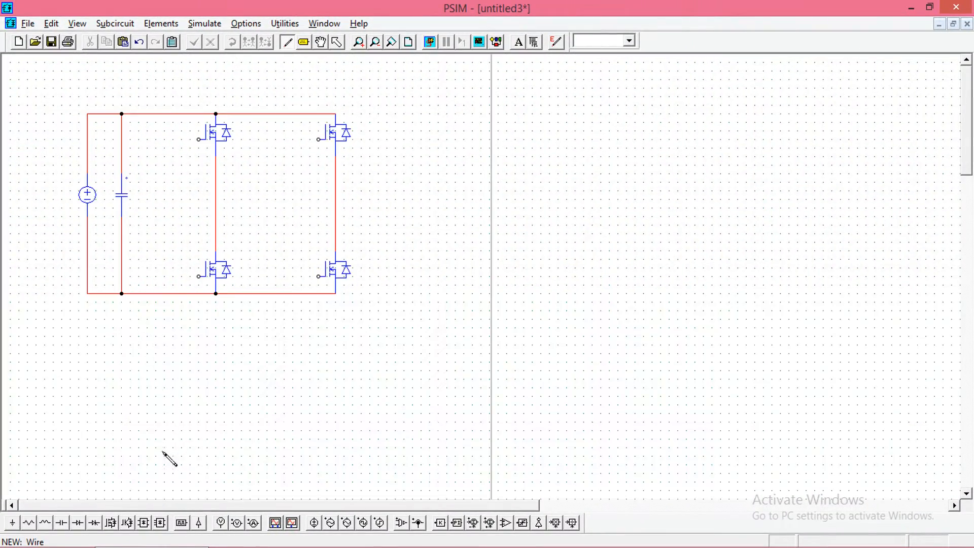
{"action": "left_click", "coordinate": [197, 523]}
{"action": "type", "text": "P"}
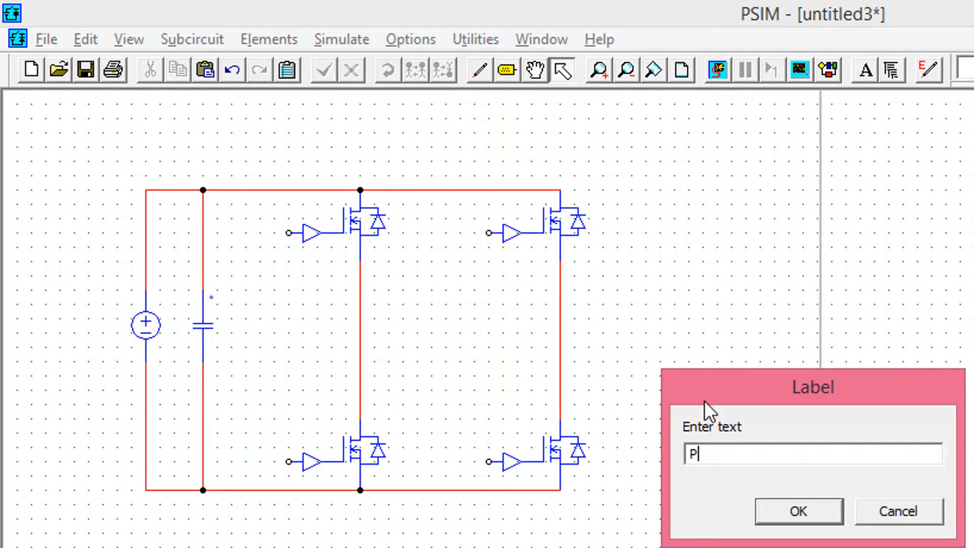
Label the four gate driver inputs PWM1, PWM2, PWM3 and PWM4
{"action": "type", "text": "WM1"}
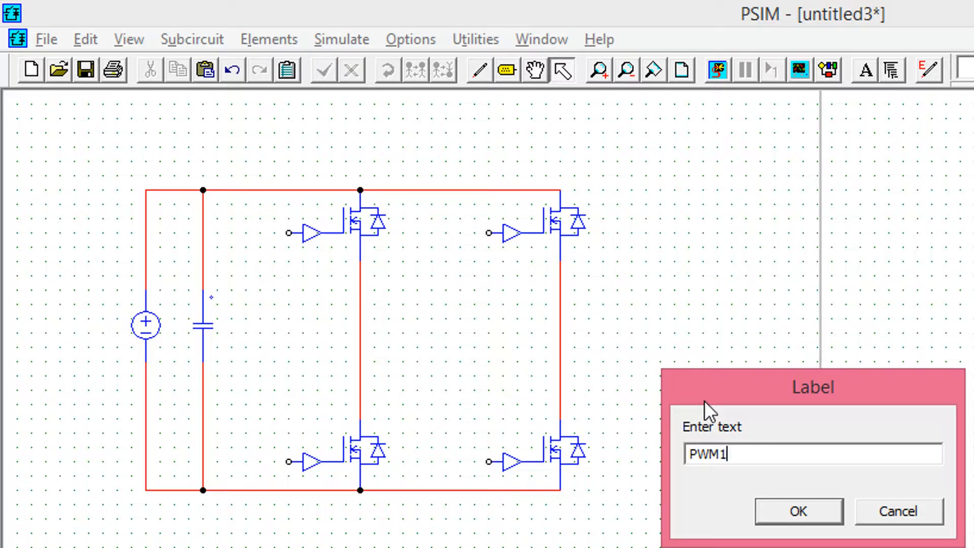
{"action": "left_click", "coordinate": [799, 511]}
{"action": "type", "text": "PWM"}
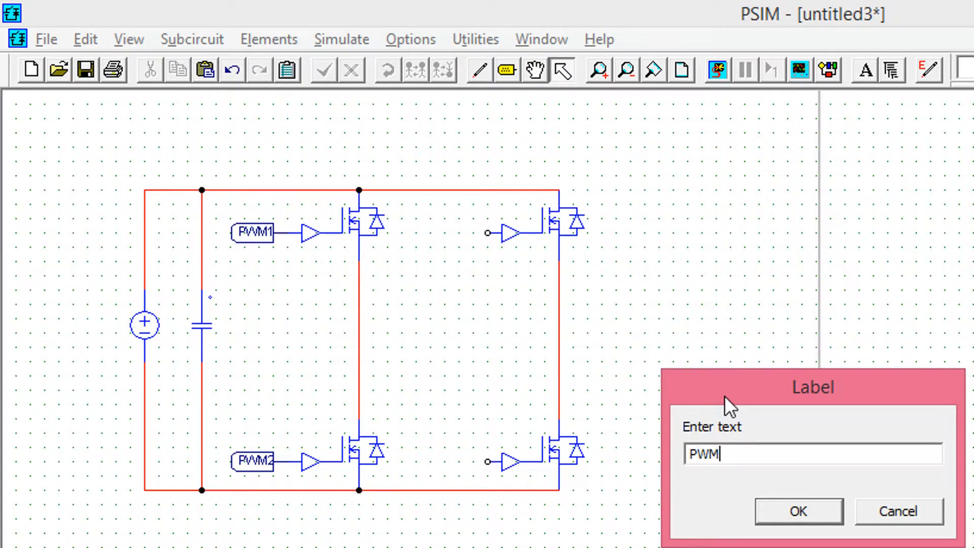
{"action": "left_click", "coordinate": [798, 511]}
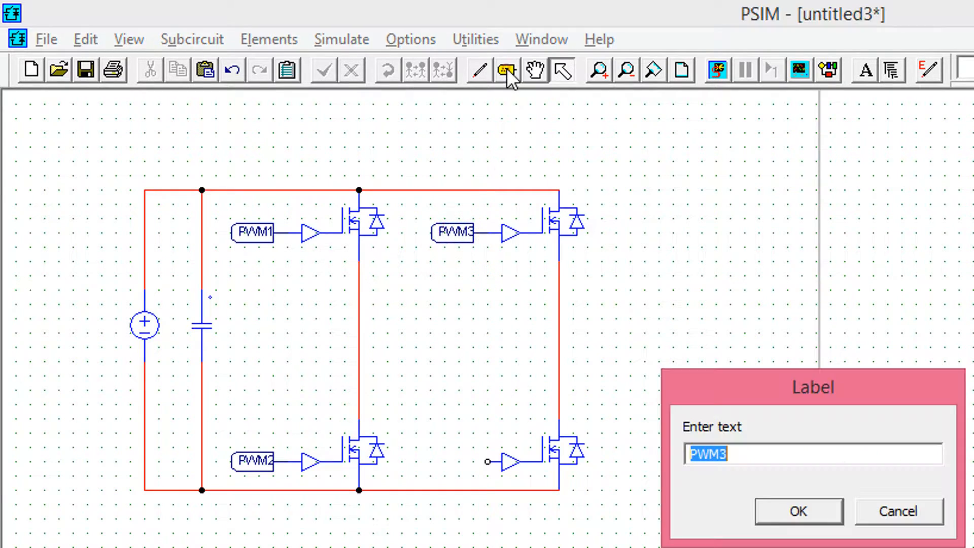
{"action": "type", "text": "PW"}
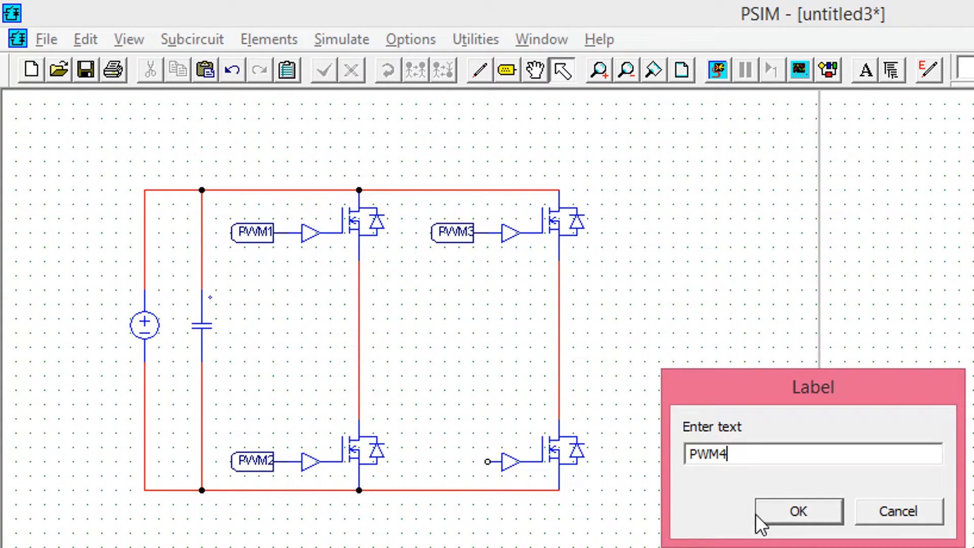
{"action": "left_click", "coordinate": [798, 525]}
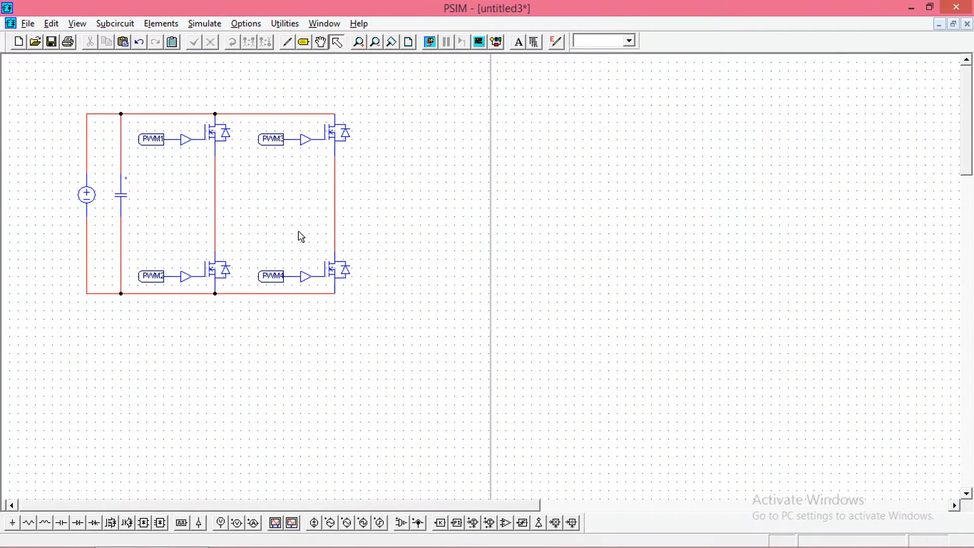
Place an RL branch, wire it to the left leg midpoint, and set inductance 4.06m
{"action": "left_click", "coordinate": [534, 41]}
{"action": "type", "text": "rl"}
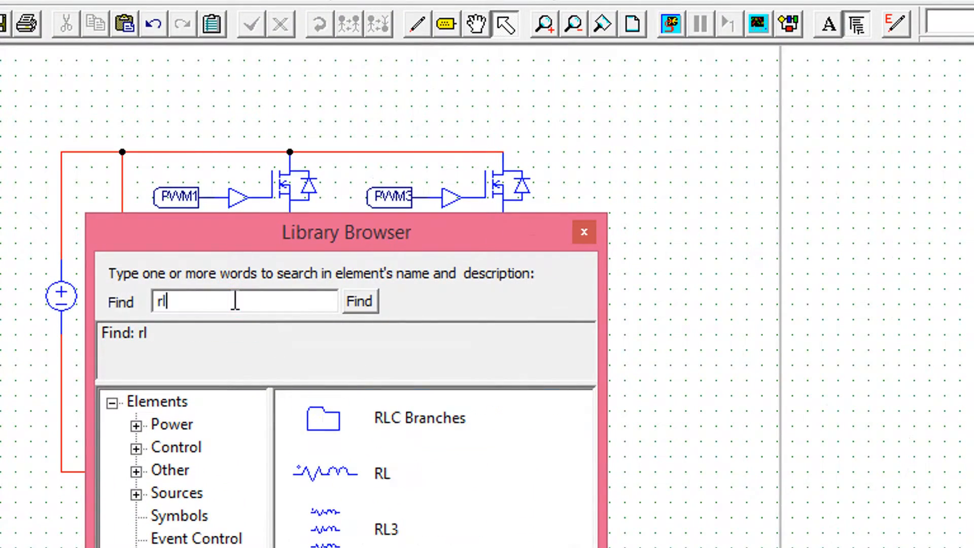
{"action": "left_click", "coordinate": [381, 473]}
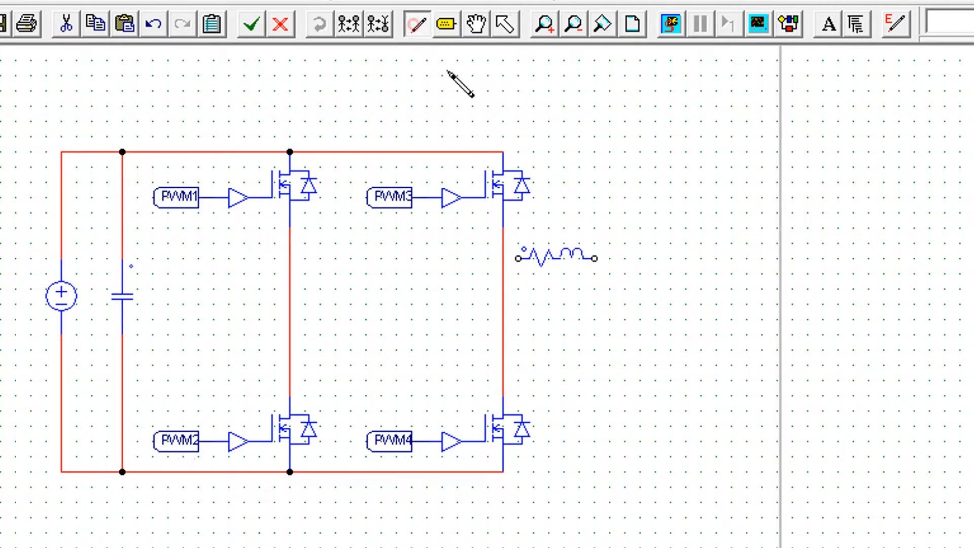
{"action": "left_click_drag", "start_coordinate": [288, 258], "coordinate": [518, 257]}
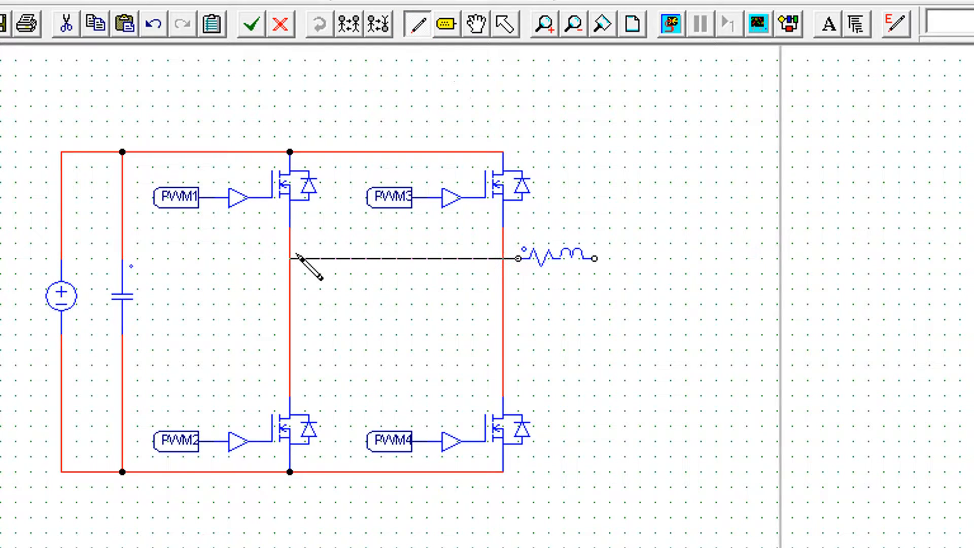
{"action": "double_click", "coordinate": [560, 257]}
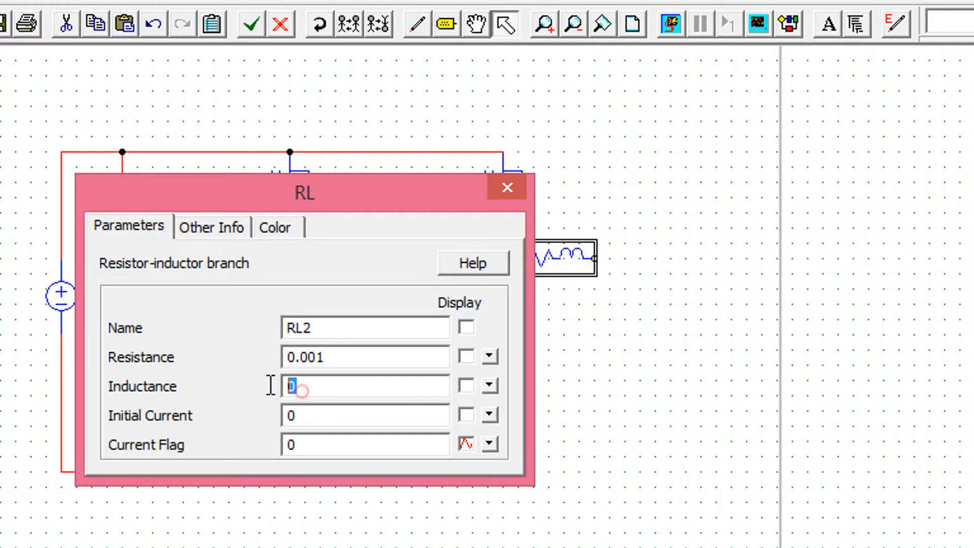
{"action": "type", "text": "4.06m"}
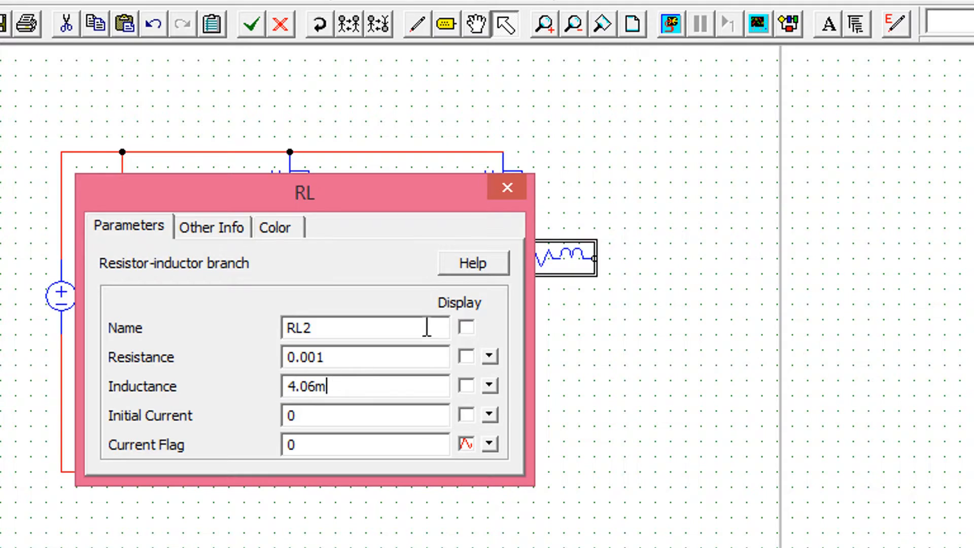
{"action": "left_click", "coordinate": [507, 187]}
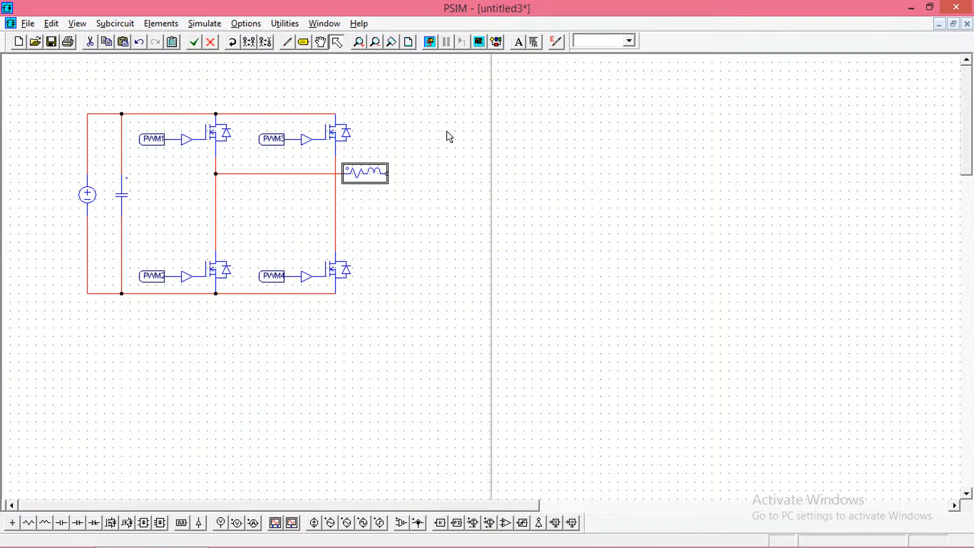
Wire a current sensor after the RL branch and label its output Iinductor
{"action": "left_click", "coordinate": [416, 536]}
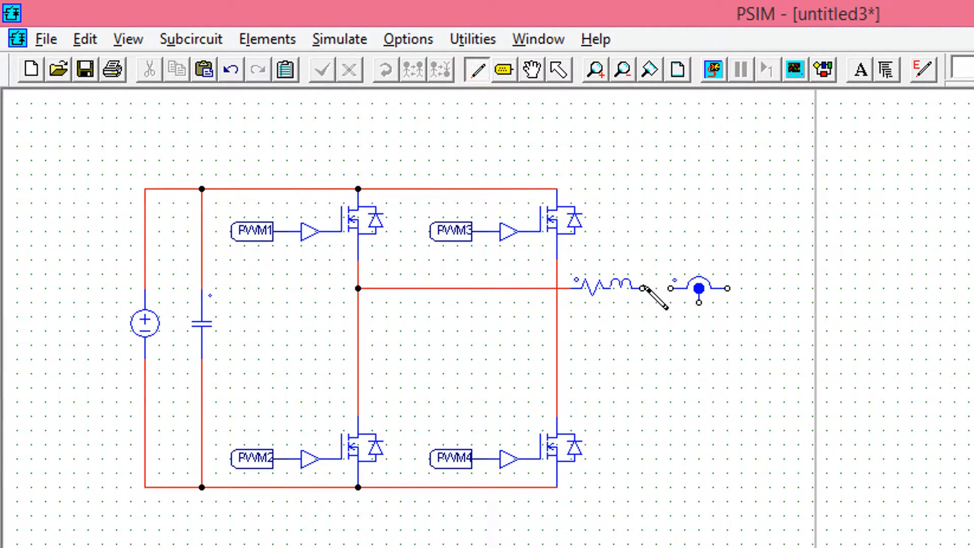
{"action": "left_click", "coordinate": [559, 70]}
{"action": "type", "text": "Iinductor"}
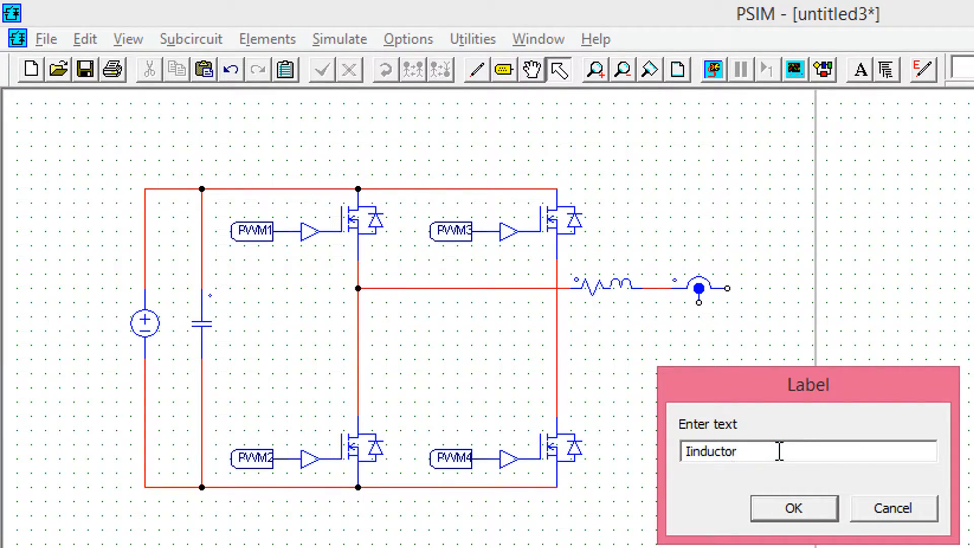
{"action": "key", "text": "Ctrl+a"}
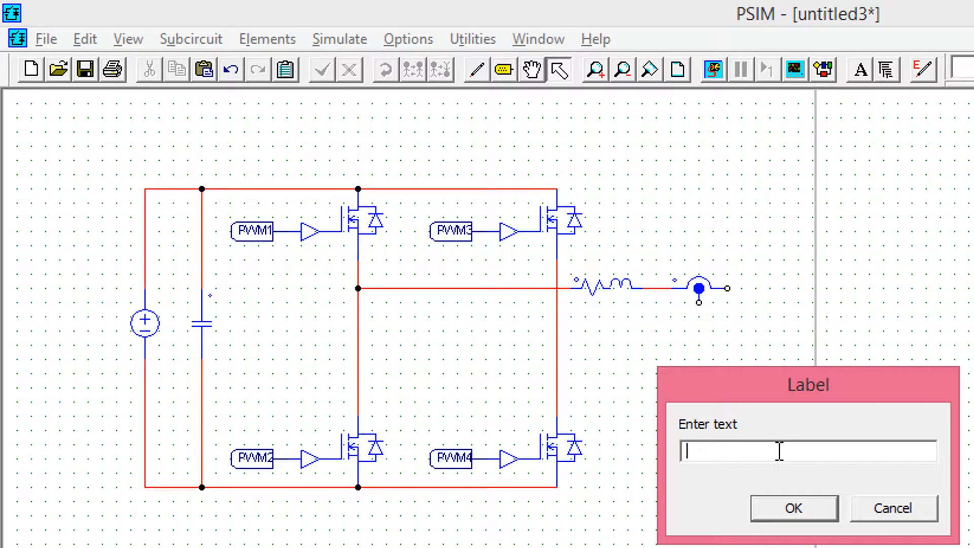
{"action": "type", "text": "Iinduc"}
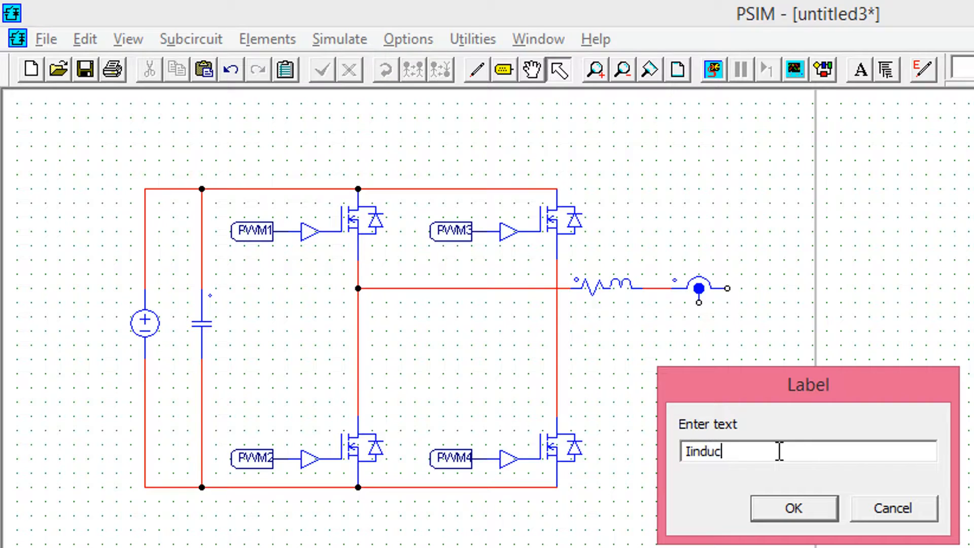
{"action": "left_click", "coordinate": [794, 522]}
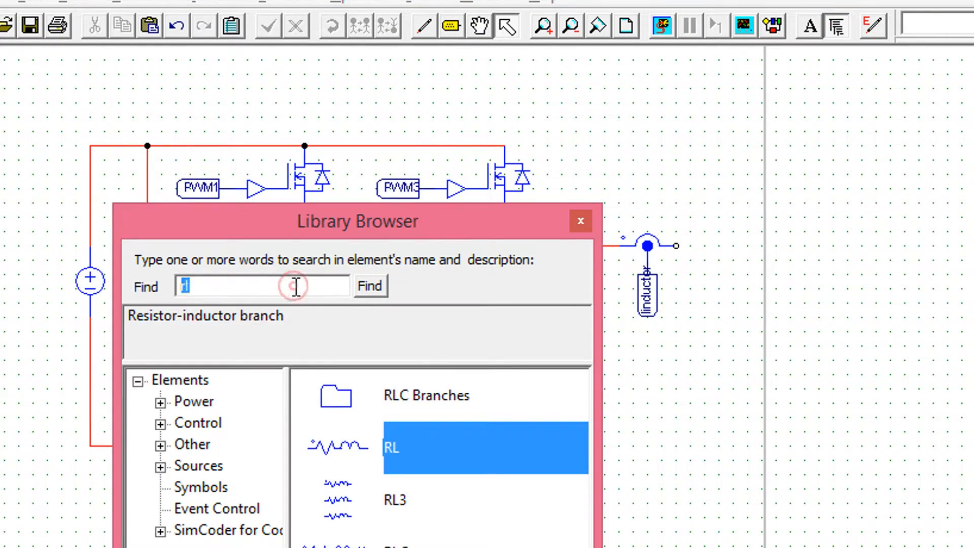
Wire an RC branch to the output line and add a current sensor labelled Iload
{"action": "type", "text": "rc"}
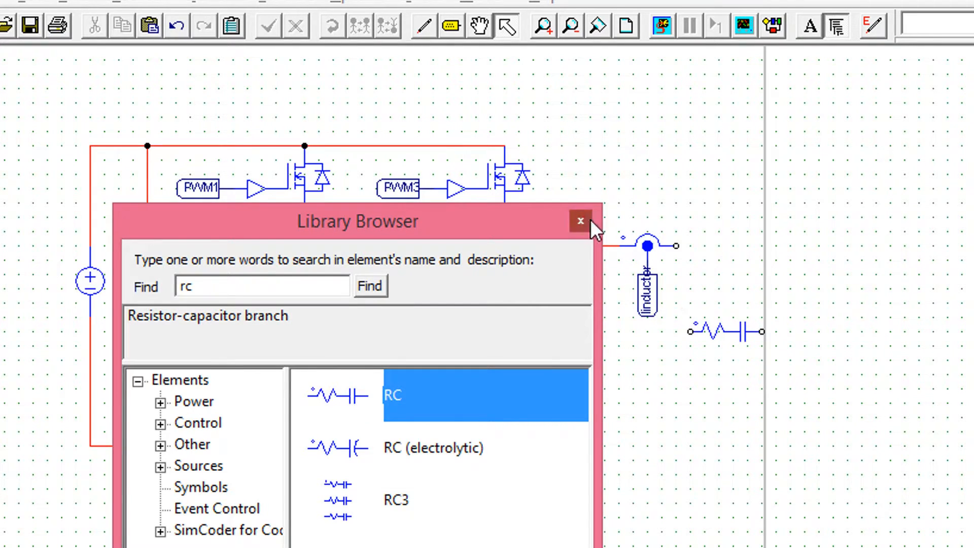
{"action": "left_click", "coordinate": [580, 220]}
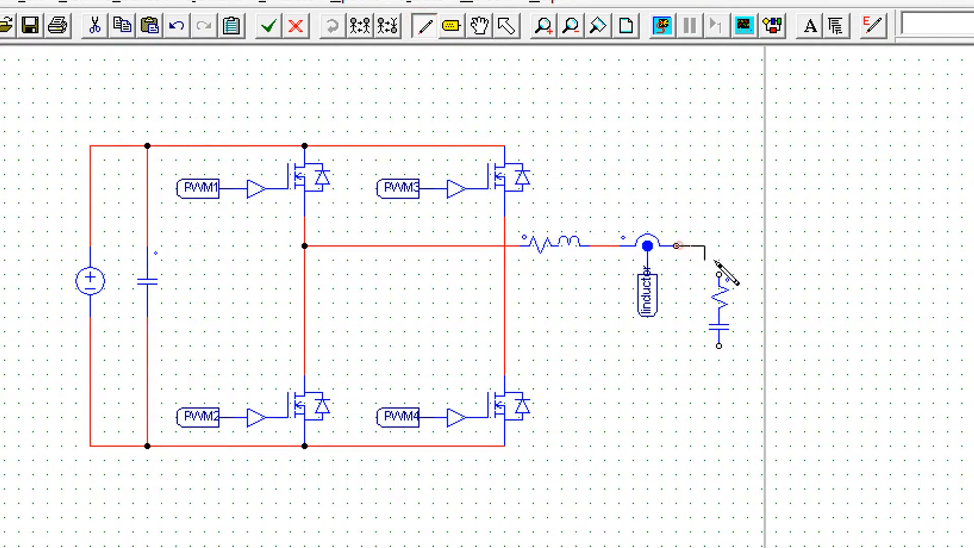
{"action": "left_click_drag", "start_coordinate": [674, 247], "coordinate": [719, 346]}
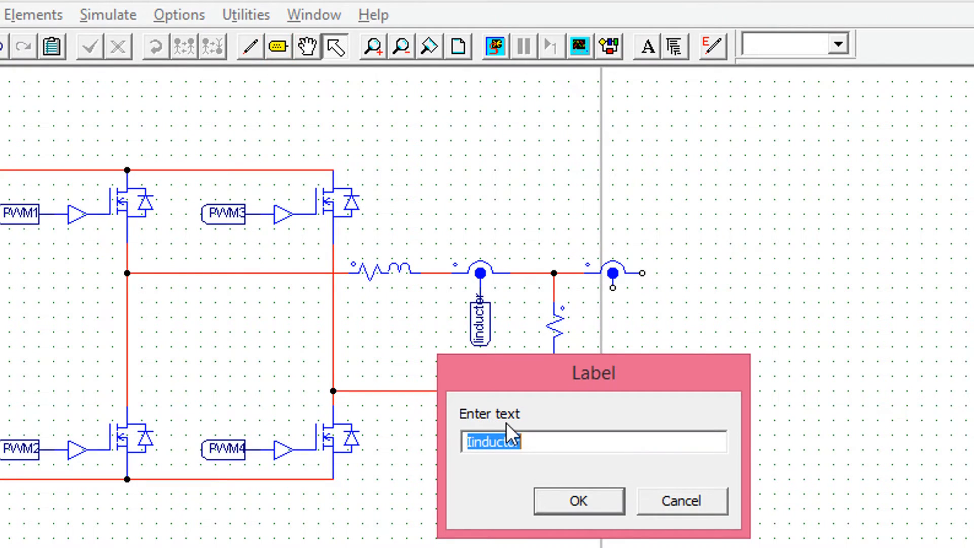
{"action": "type", "text": "Iload"}
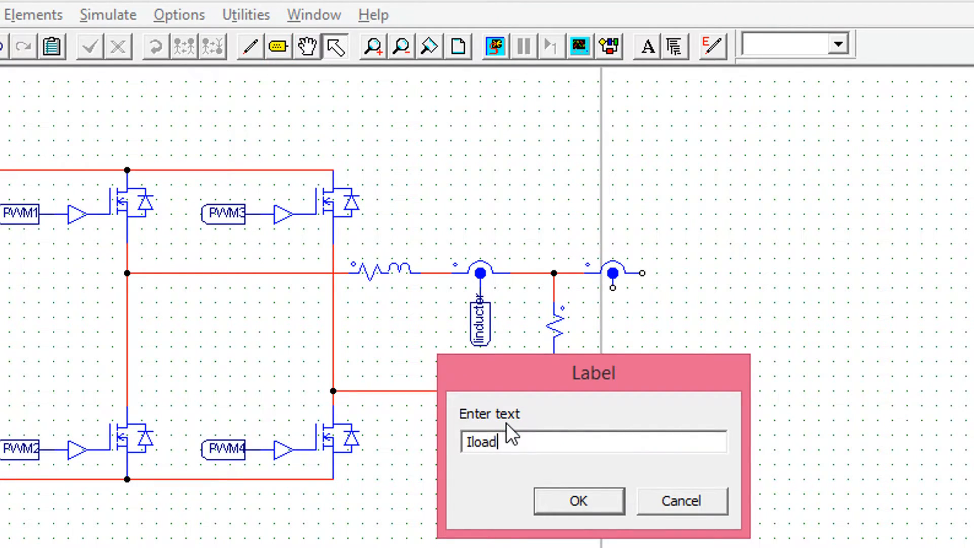
{"action": "left_click", "coordinate": [578, 500]}
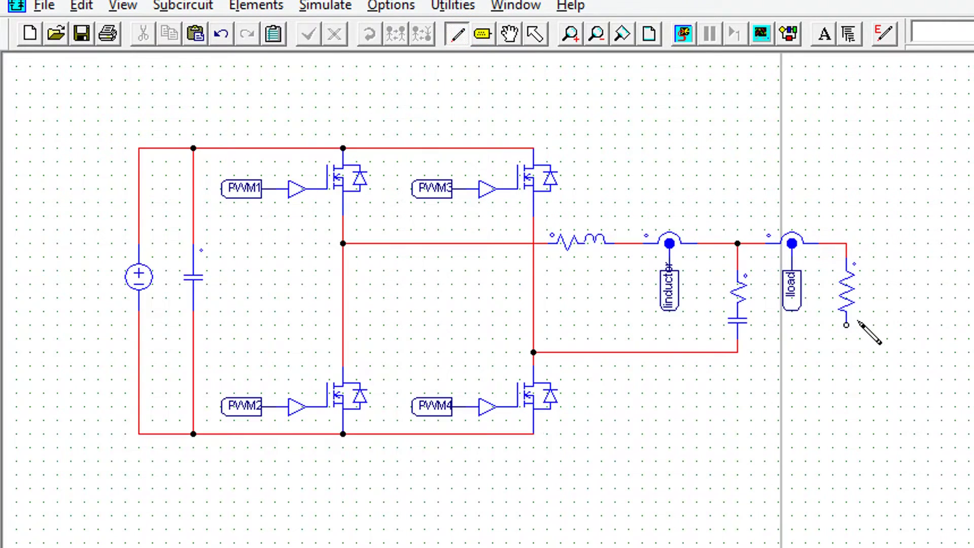
Connect the load resistor to the return line and label the voltage sensor output Vload
{"action": "left_click_drag", "start_coordinate": [844, 326], "coordinate": [739, 352]}
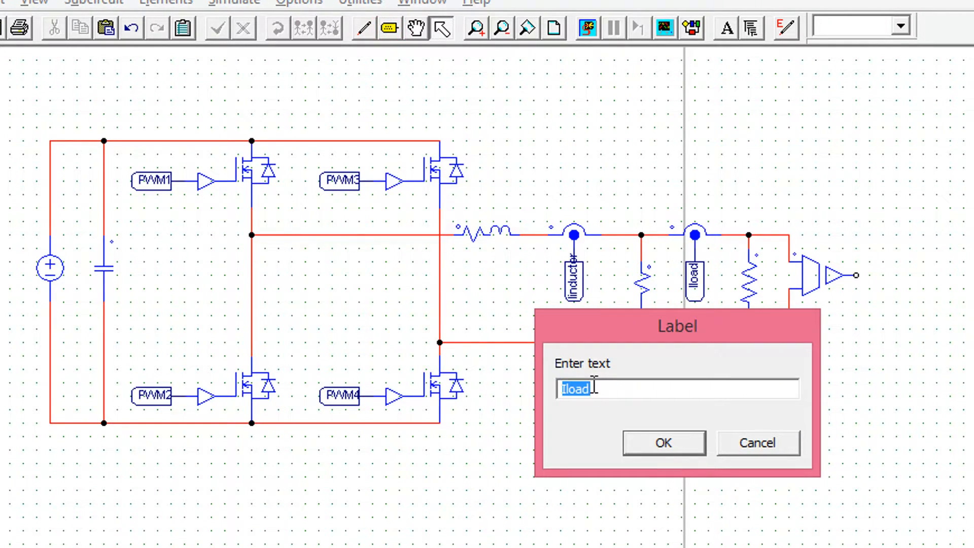
{"action": "type", "text": "Vload"}
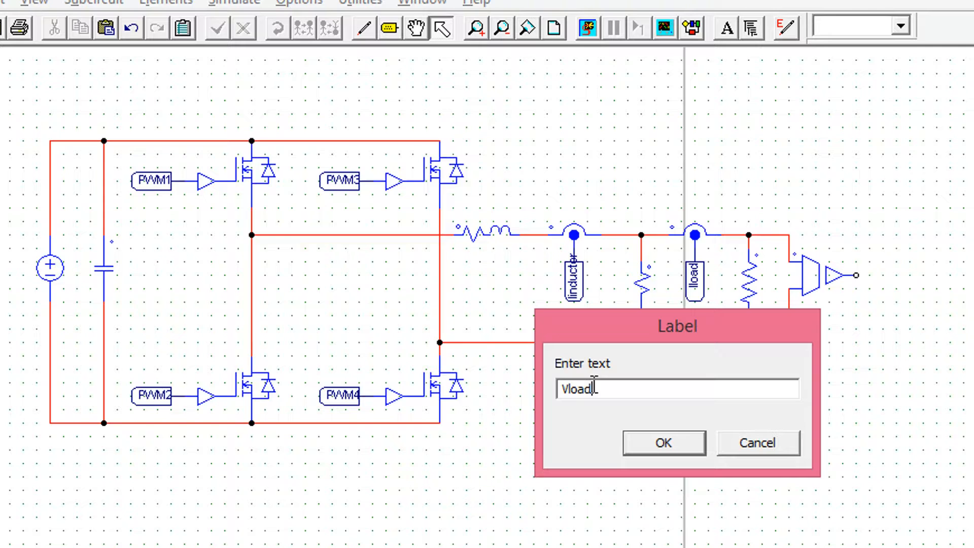
{"action": "left_click", "coordinate": [663, 442]}
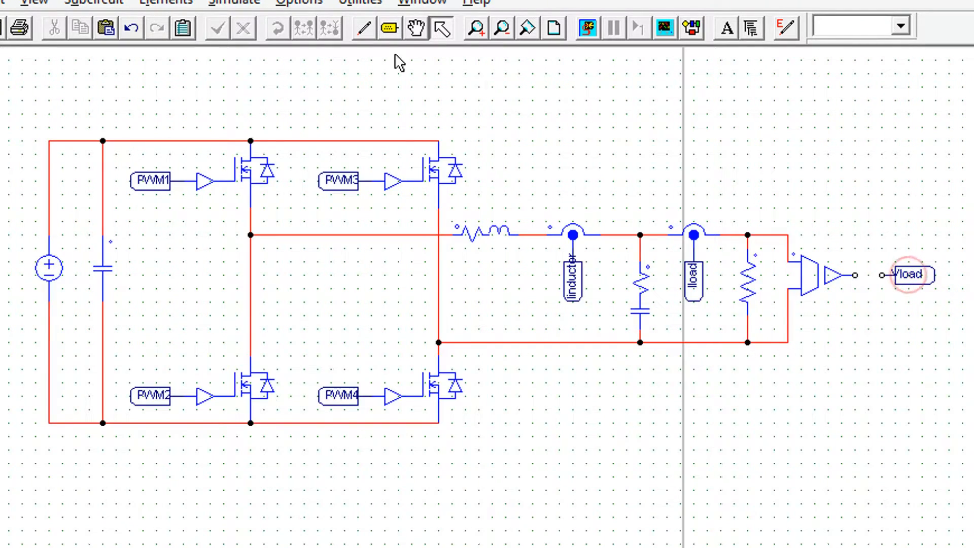
Place a voltage probe and rename it Vload
{"action": "left_click", "coordinate": [364, 28]}
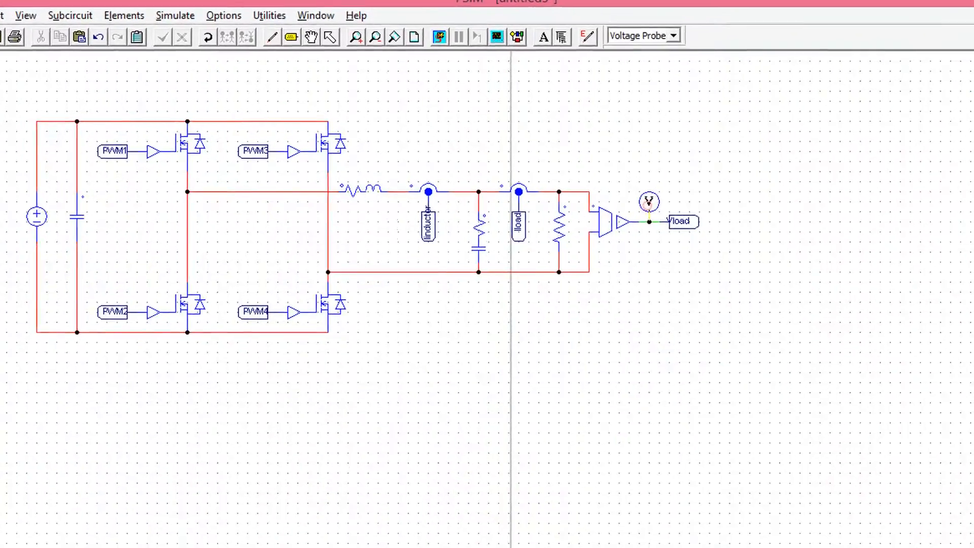
{"action": "double_click", "coordinate": [649, 201]}
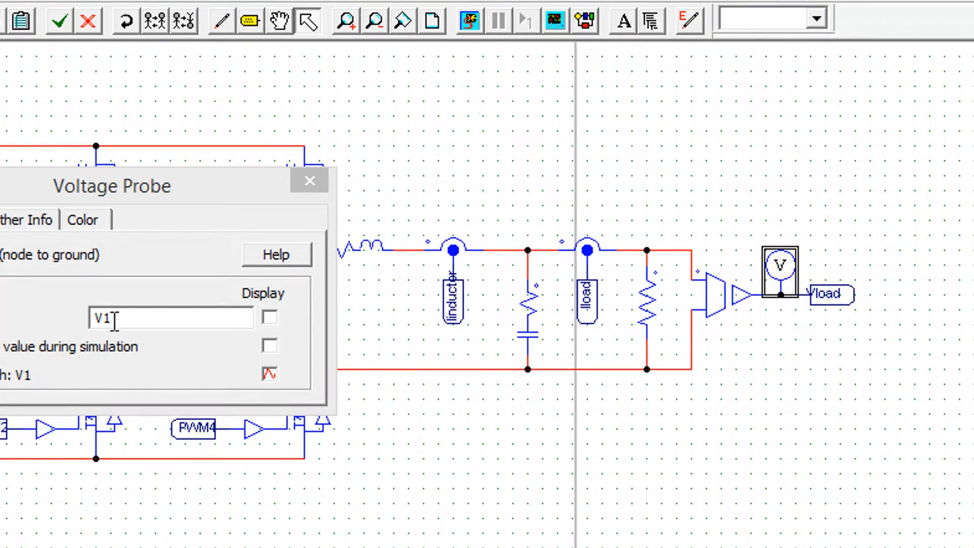
{"action": "key", "text": "BackSpace"}
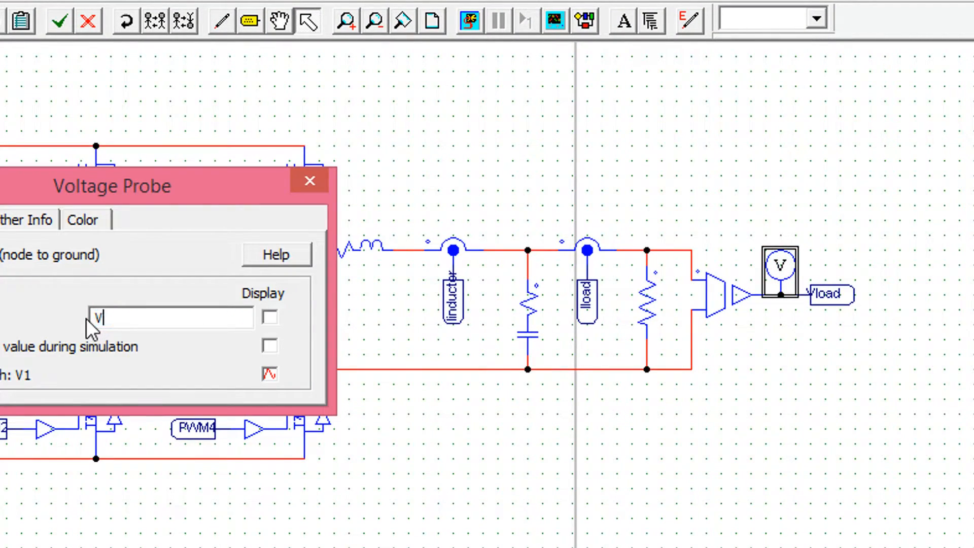
{"action": "type", "text": "load"}
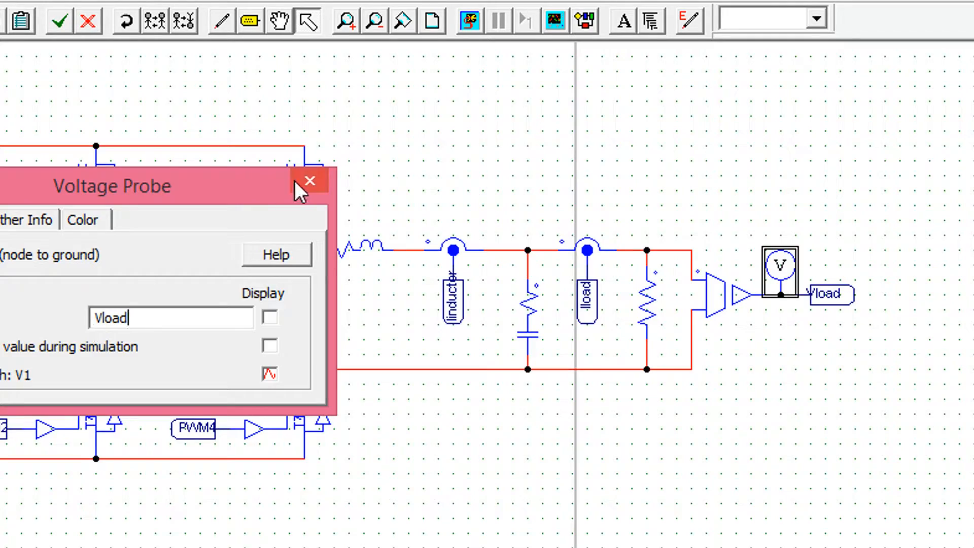
{"action": "left_click", "coordinate": [309, 180]}
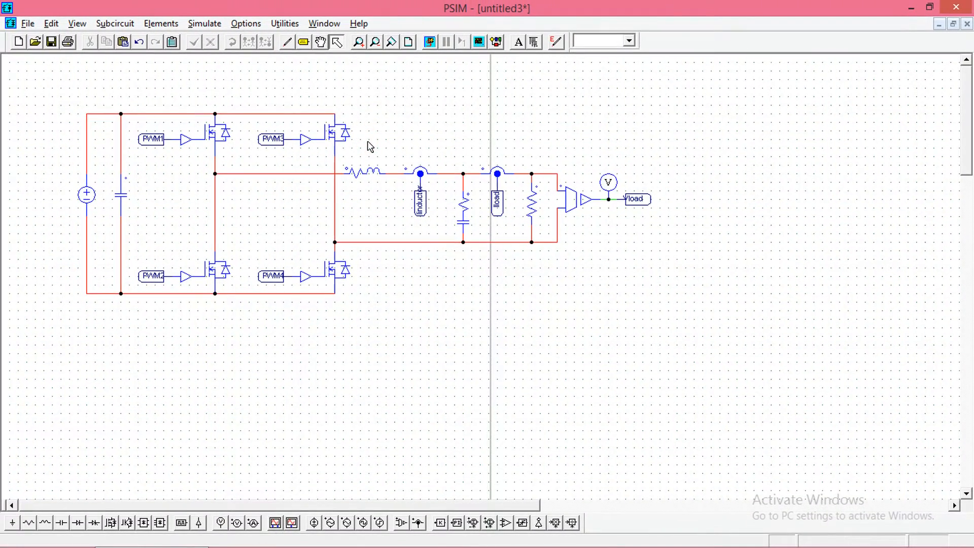
Give the RC branch 0.0042 resistance plus its capacitance, and the load resistor 55 Ω
{"action": "double_click", "coordinate": [466, 205]}
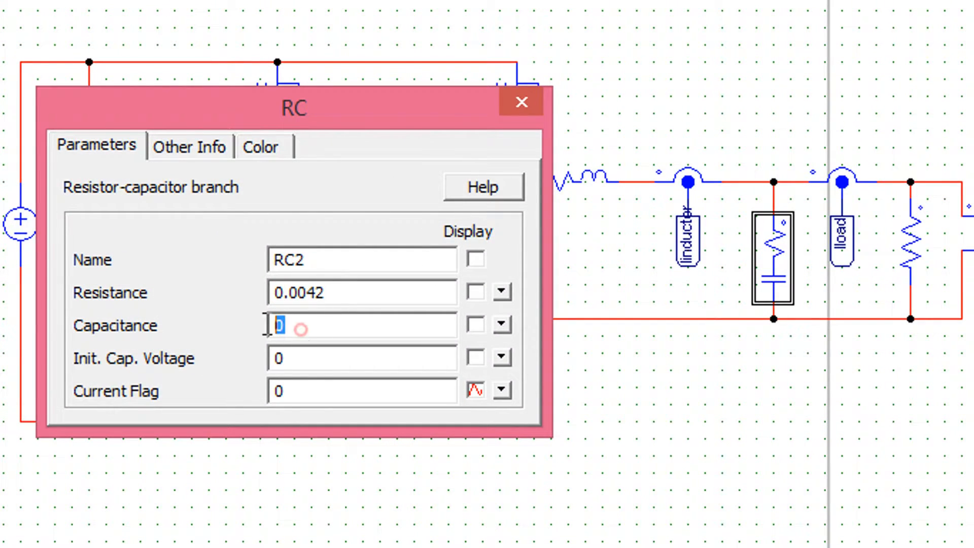
{"action": "type", "text": "6.23"}
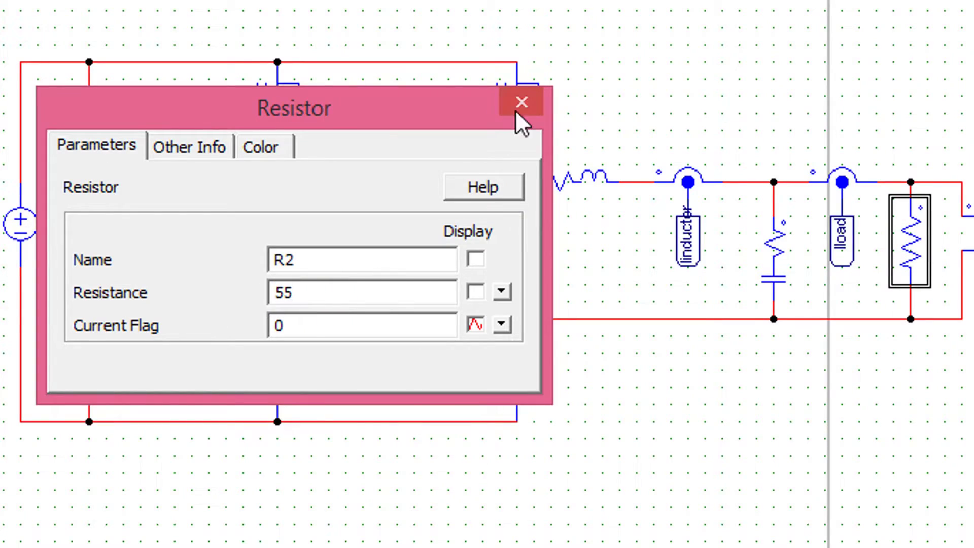
{"action": "left_click", "coordinate": [522, 102]}
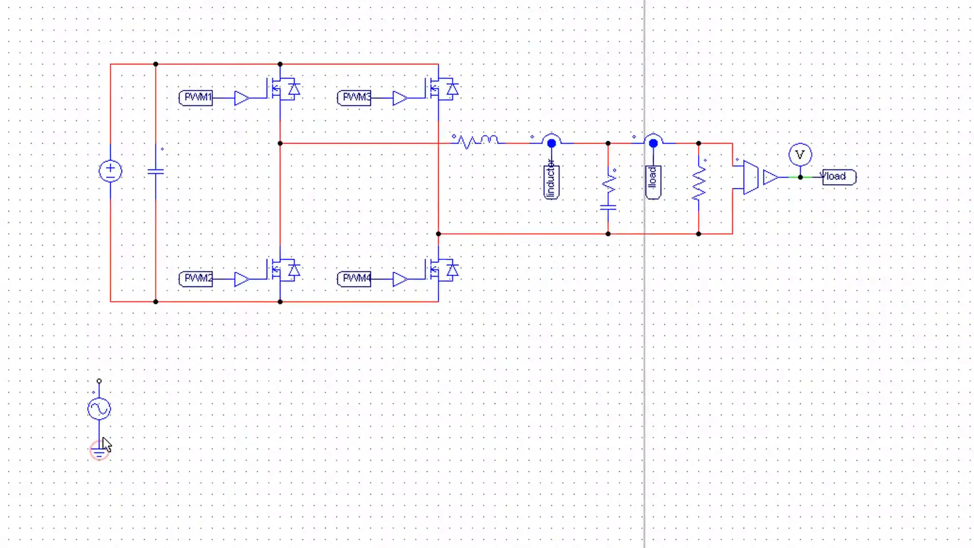
Add a grounded sine source feeding a summer, with a Vload label at its negative input
{"action": "double_click", "coordinate": [96, 408]}
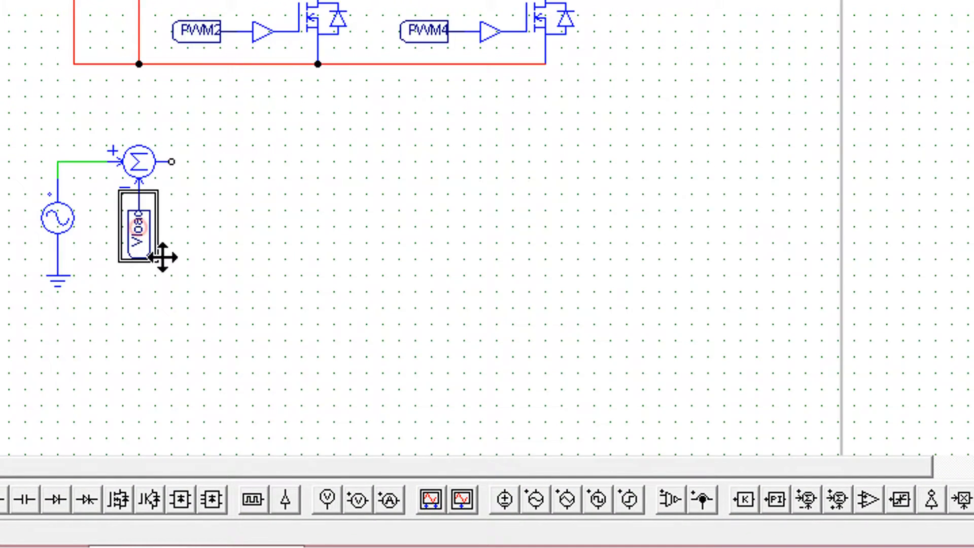
Place a PI controller after the error junction, wire it in, and set gain 0.03115
{"action": "left_click", "coordinate": [775, 500]}
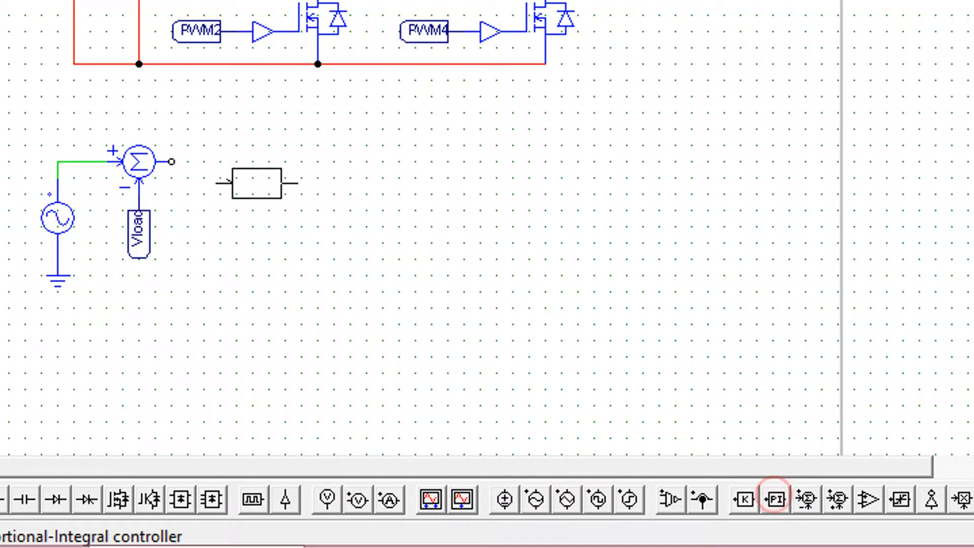
{"action": "left_click", "coordinate": [775, 500]}
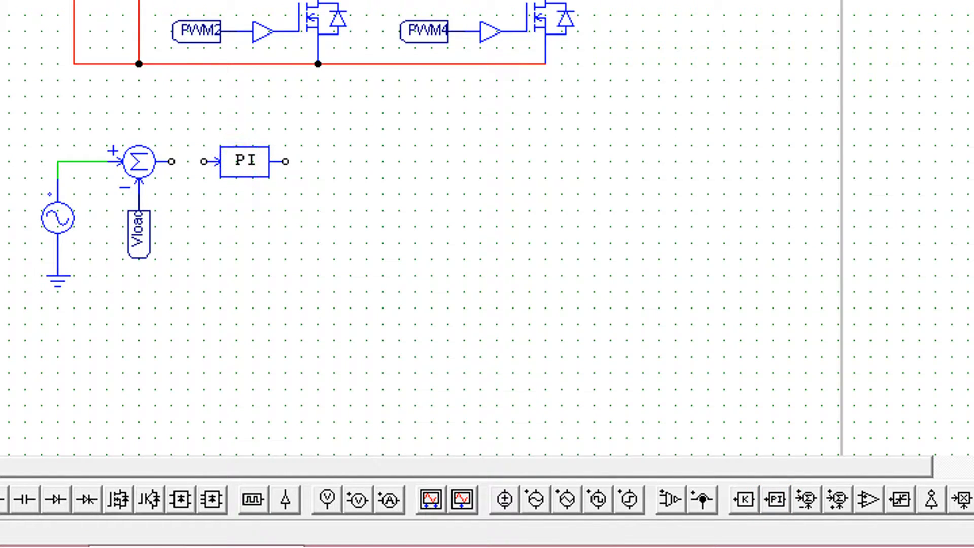
{"action": "left_click_drag", "start_coordinate": [169, 161], "coordinate": [204, 161]}
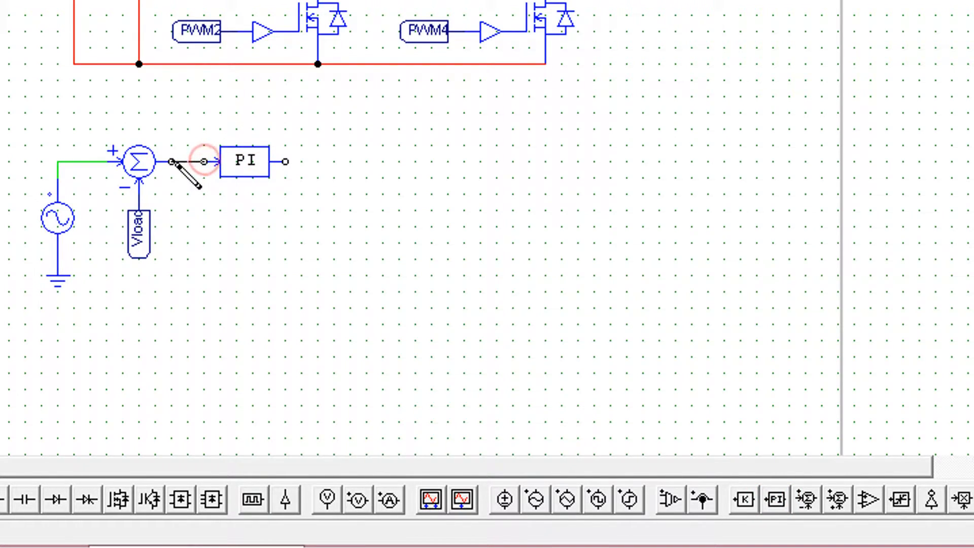
{"action": "double_click", "coordinate": [246, 160]}
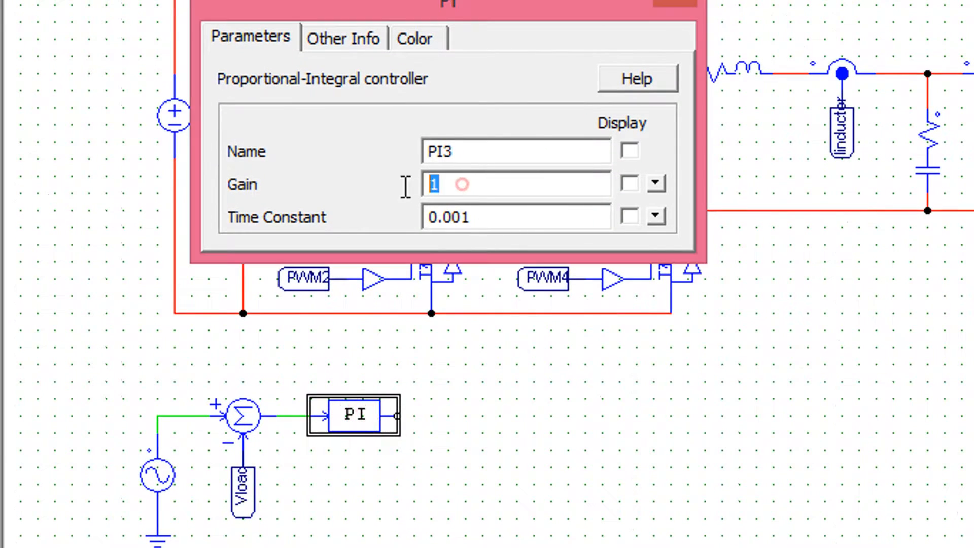
{"action": "type", "text": "0.03115"}
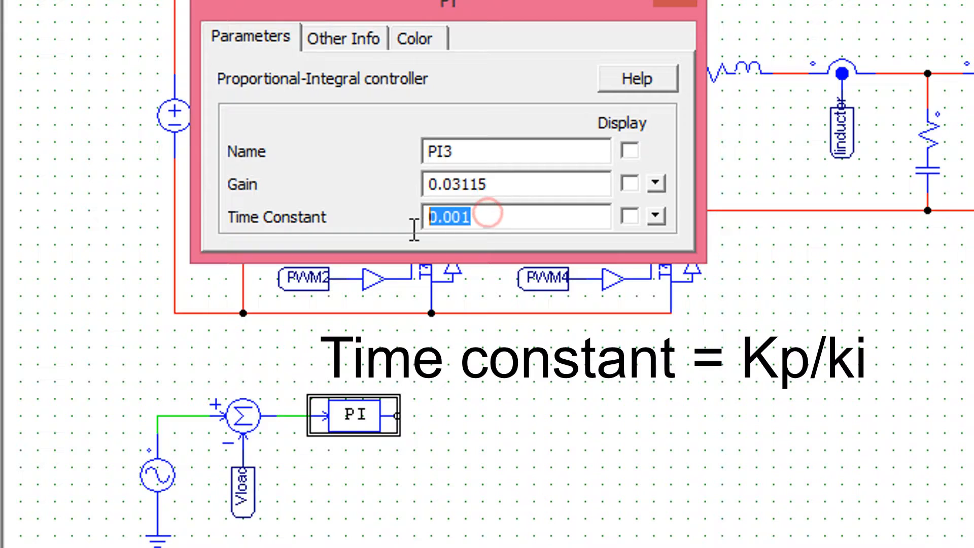
{"action": "type", "text": "0.03"}
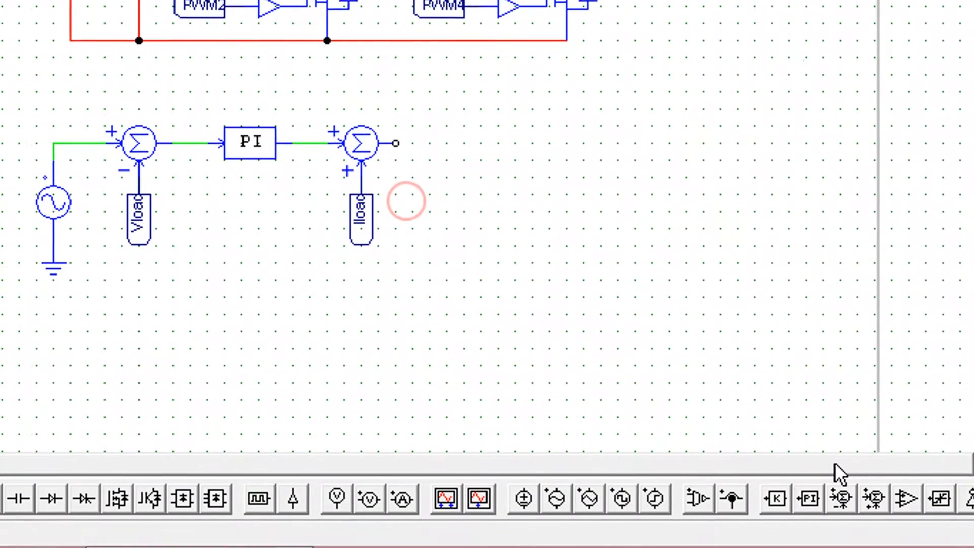
Place a third summing junction subtracting Iinductor, followed by a second PI controller
{"action": "left_click", "coordinate": [839, 498]}
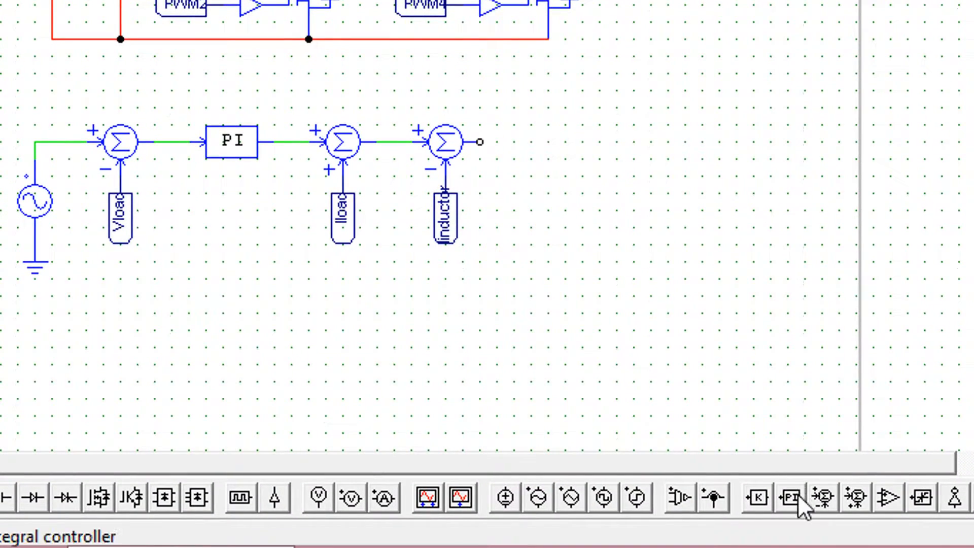
{"action": "left_click", "coordinate": [792, 498]}
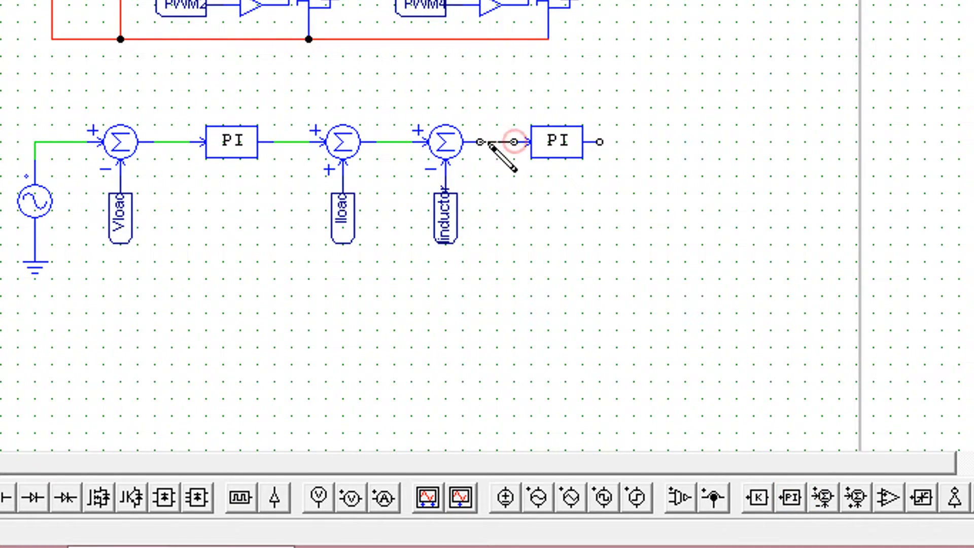
Give the PI4 controller a gain of 27.066 and revise its time constant
{"action": "double_click", "coordinate": [557, 140]}
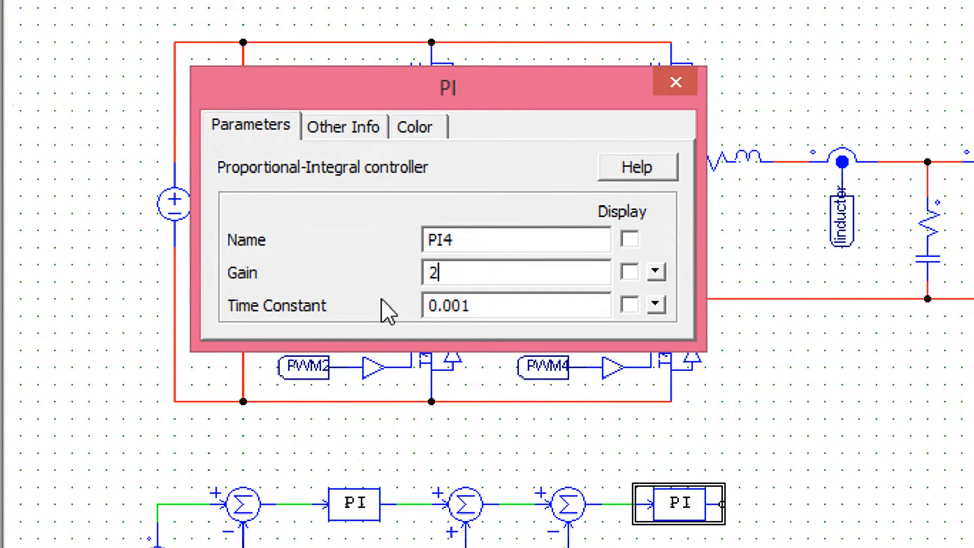
{"action": "type", "text": "27.066"}
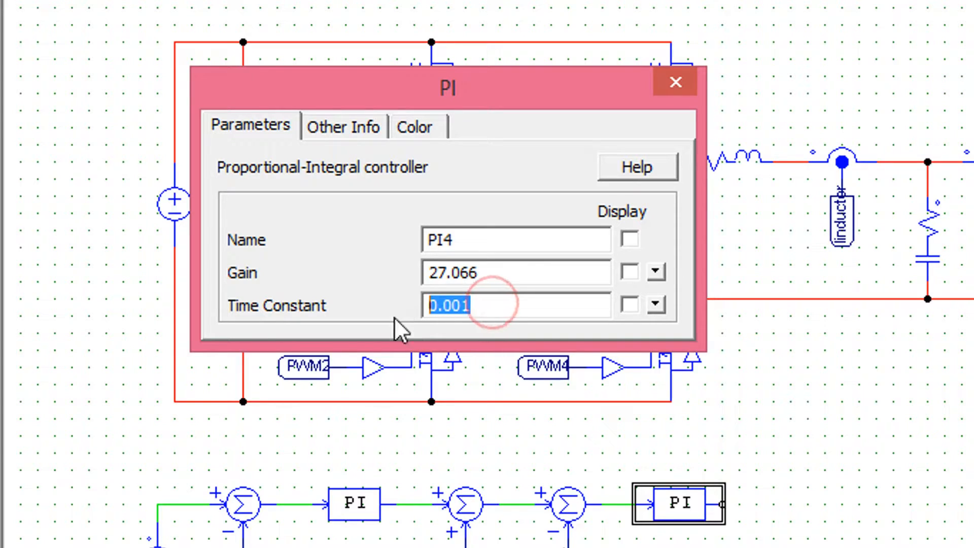
{"action": "type", "text": "27.0"}
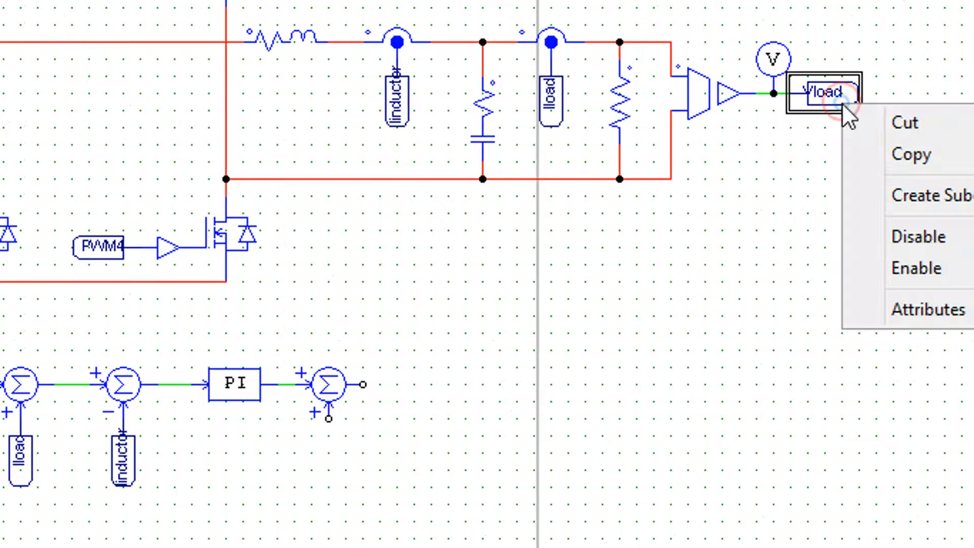
Paste a copy of the Vload label onto the fourth summer's second positive input
{"action": "left_click", "coordinate": [328, 454]}
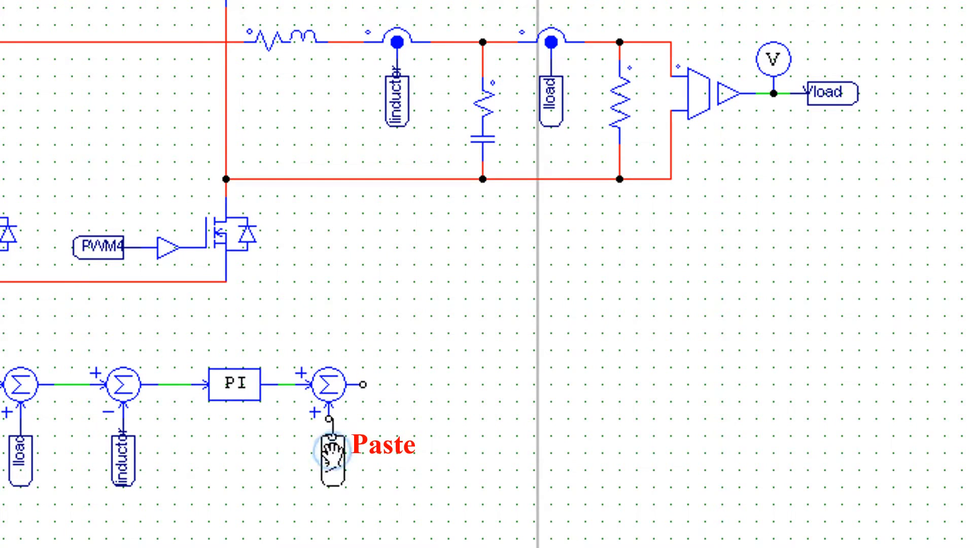
{"action": "left_click", "coordinate": [330, 461]}
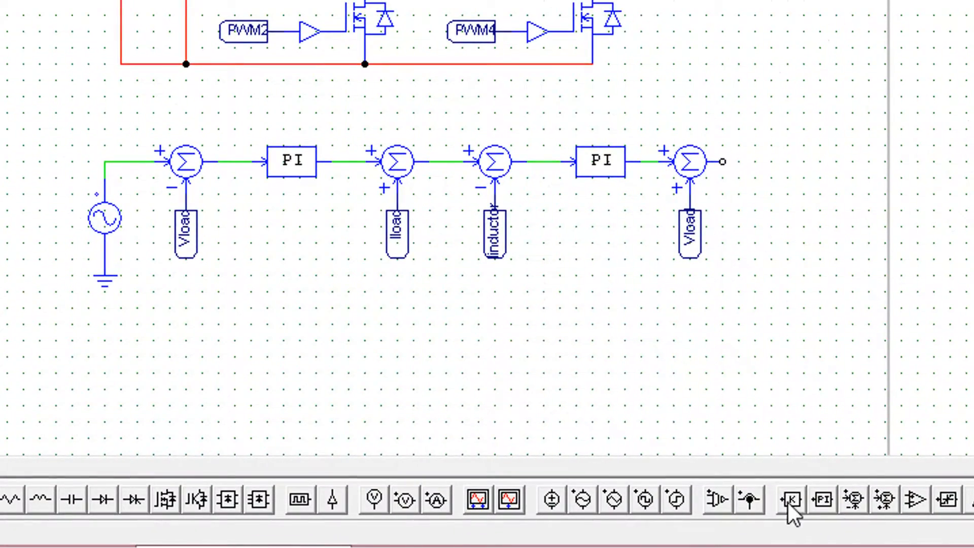
Insert a proportional gain block after the fourth summer and edit its parameters
{"action": "left_click", "coordinate": [790, 498]}
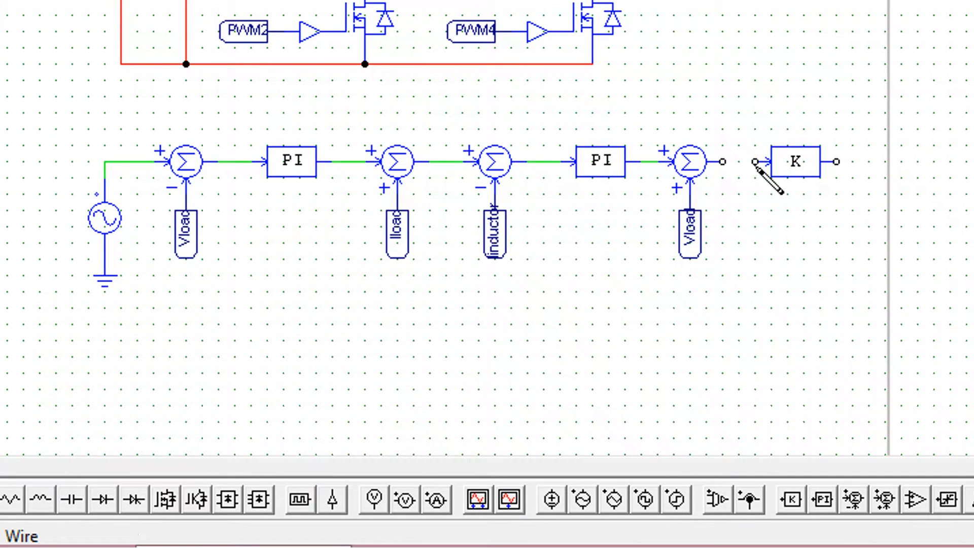
{"action": "double_click", "coordinate": [795, 162]}
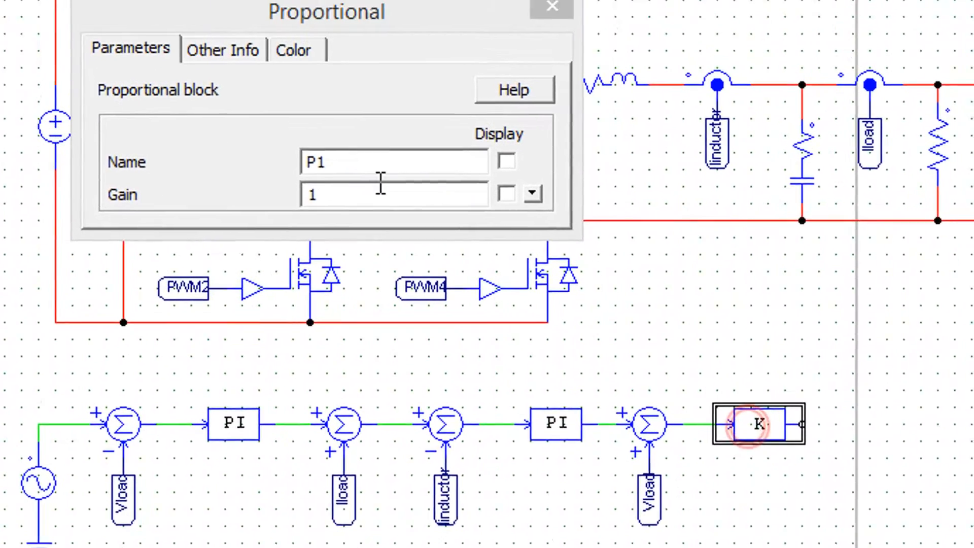
{"action": "type", "text": "/"}
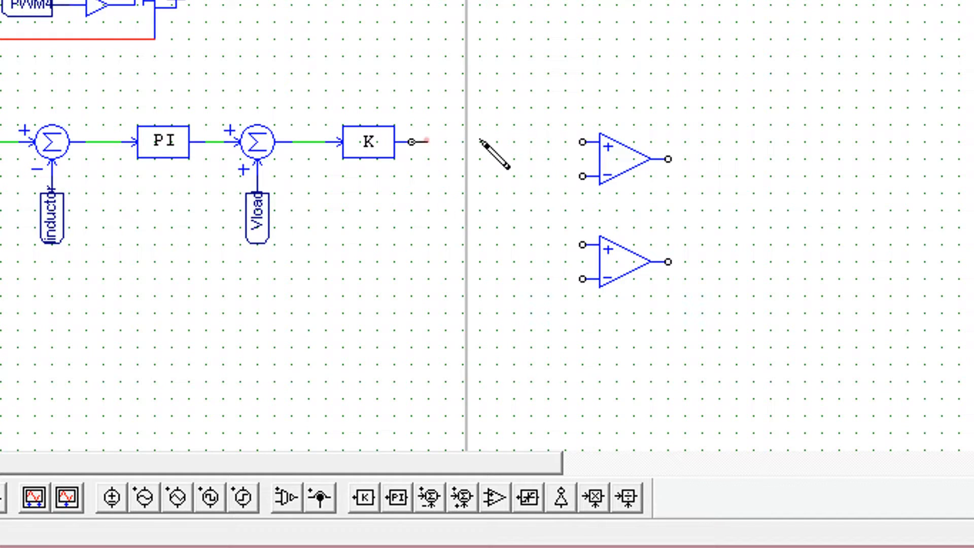
Wire gain output to upper comparator, and through a second gain block to the lower
{"action": "left_click_drag", "start_coordinate": [413, 142], "coordinate": [581, 141]}
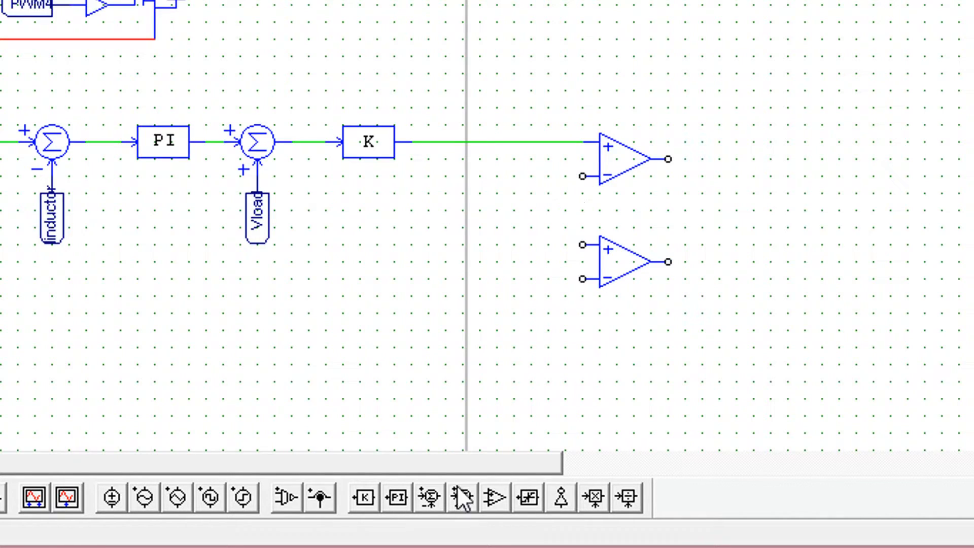
{"action": "left_click", "coordinate": [364, 512]}
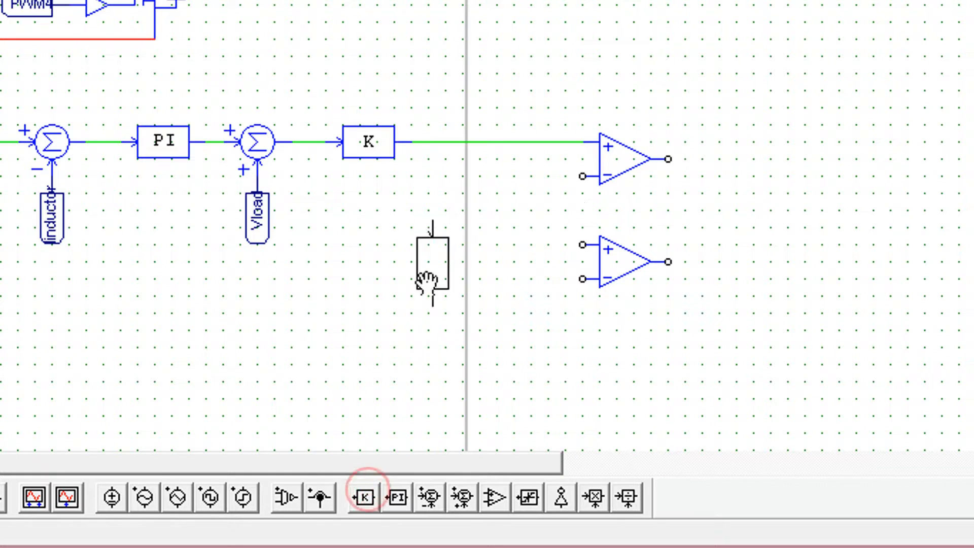
{"action": "left_click", "coordinate": [364, 497]}
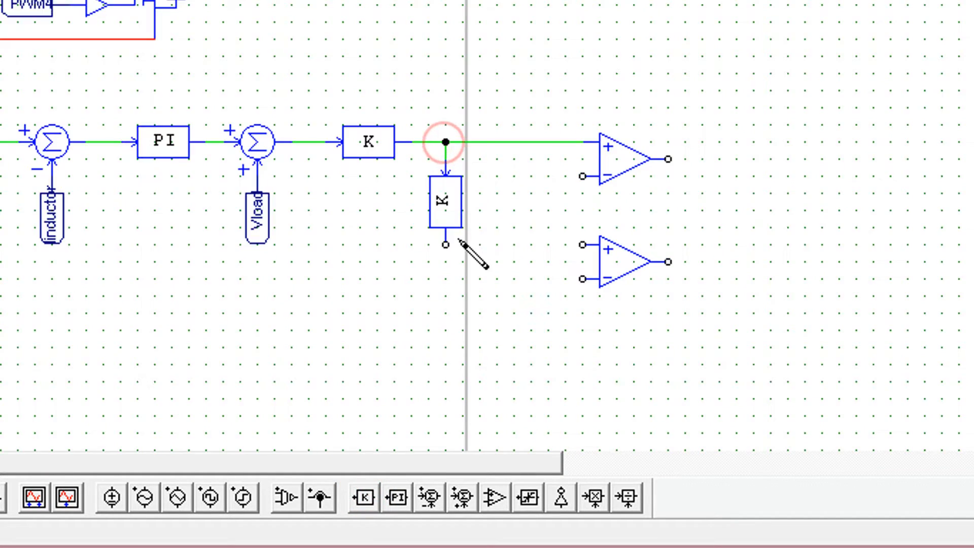
{"action": "left_click_drag", "start_coordinate": [445, 246], "coordinate": [587, 248]}
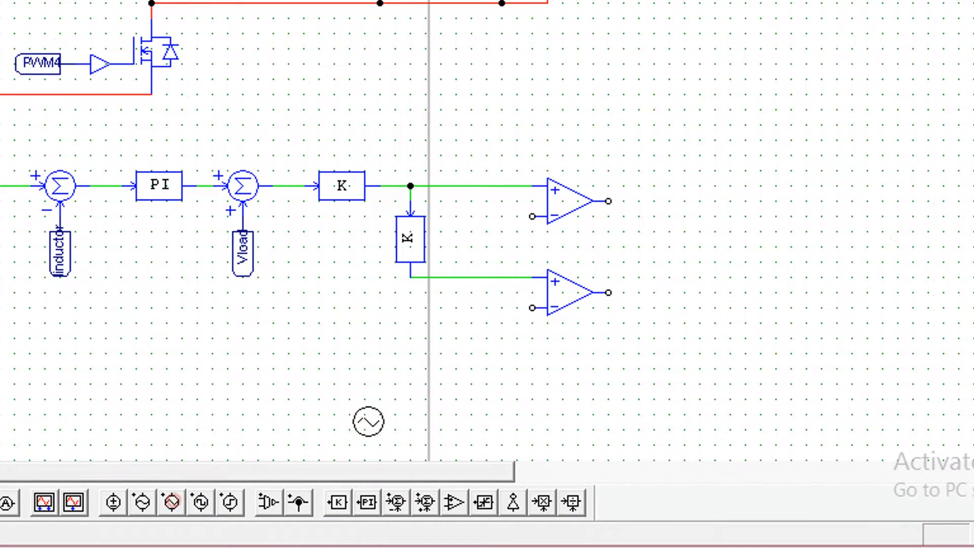
Connect the triangular carrier to both comparator minus inputs at 10000 Hz frequency
{"action": "left_click_drag", "start_coordinate": [368, 421], "coordinate": [470, 359]}
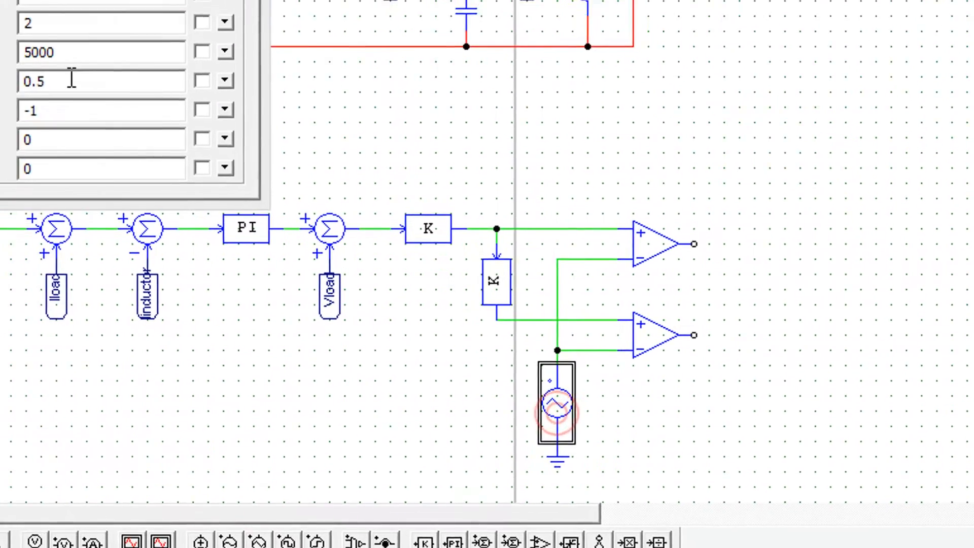
{"action": "double_click", "coordinate": [556, 406]}
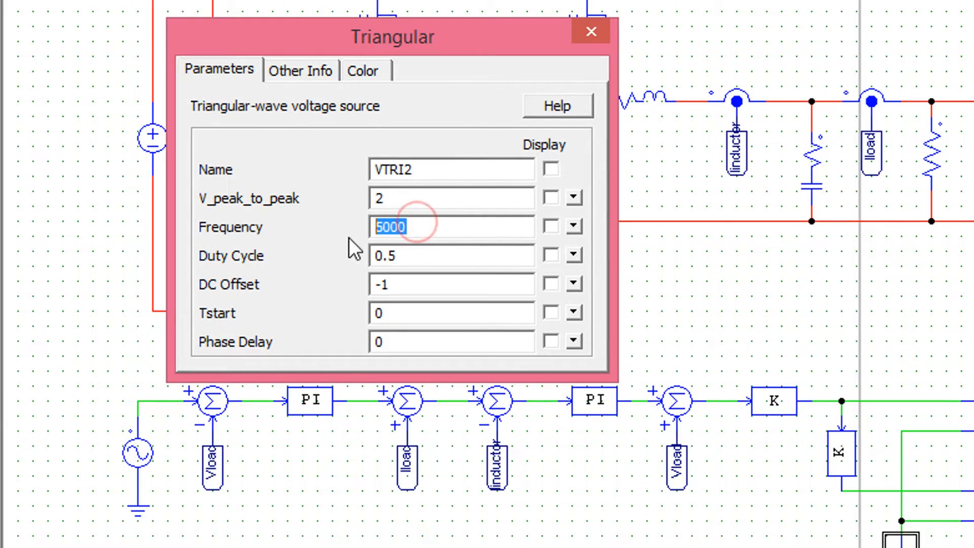
{"action": "type", "text": "1000"}
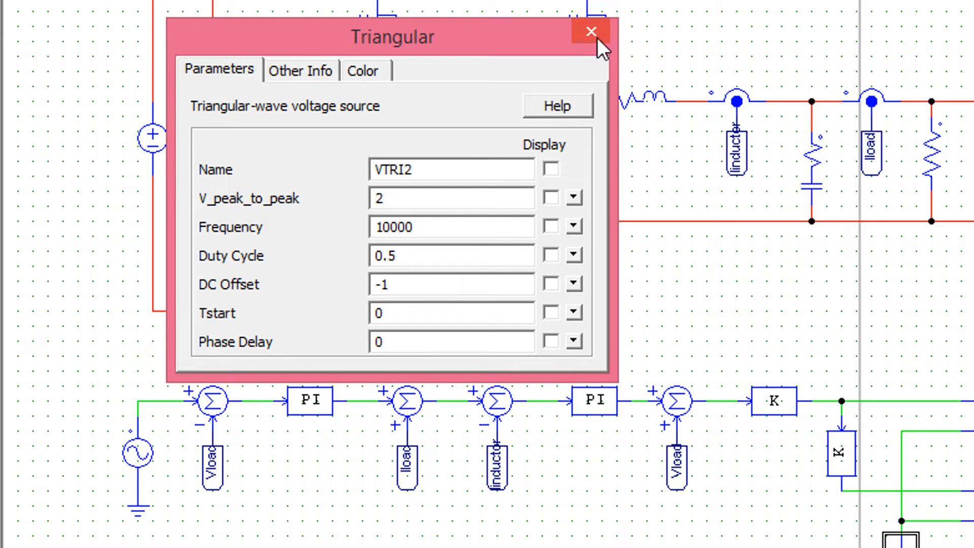
{"action": "left_click", "coordinate": [589, 32]}
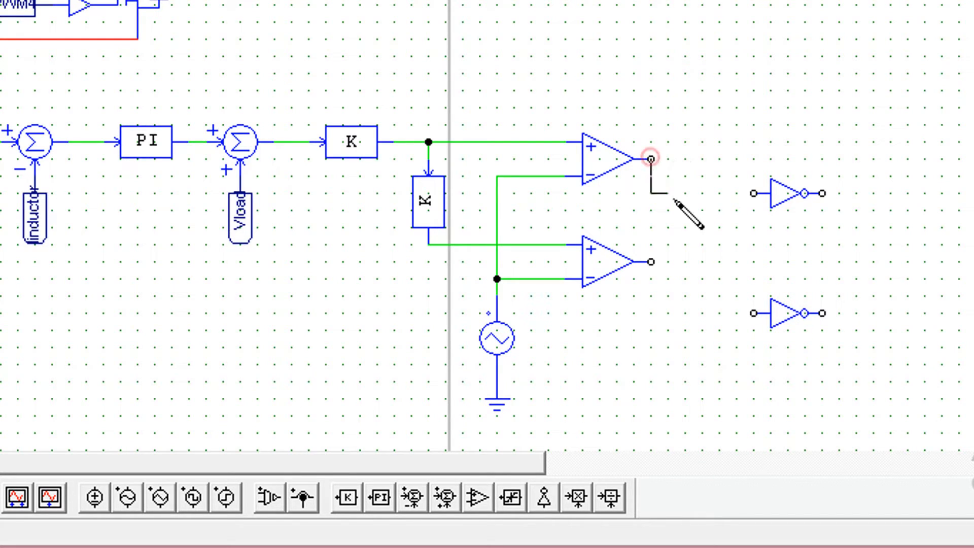
Wire the upper comparator output toward an inverter and copy the PWM gate-signal labels
{"action": "left_click_drag", "start_coordinate": [648, 157], "coordinate": [752, 193]}
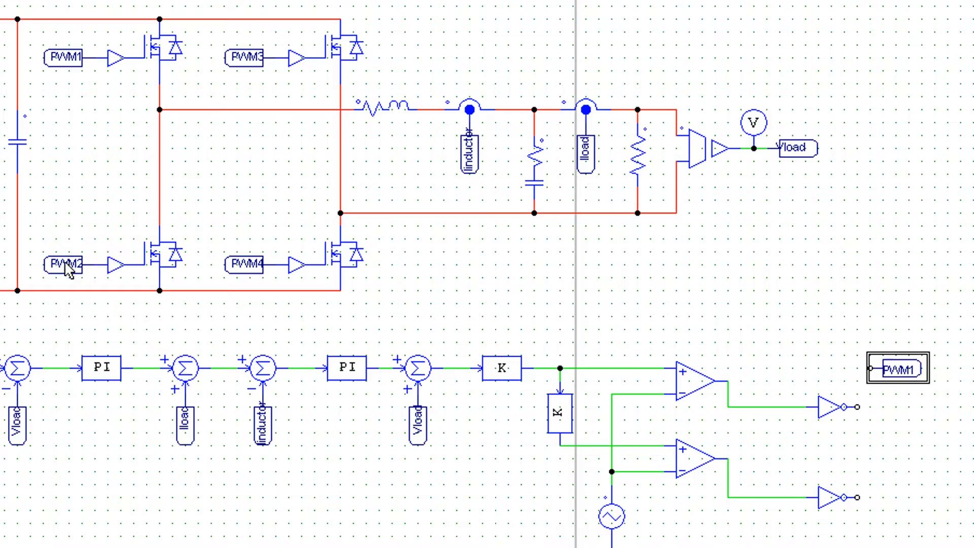
{"action": "right_click", "coordinate": [65, 268]}
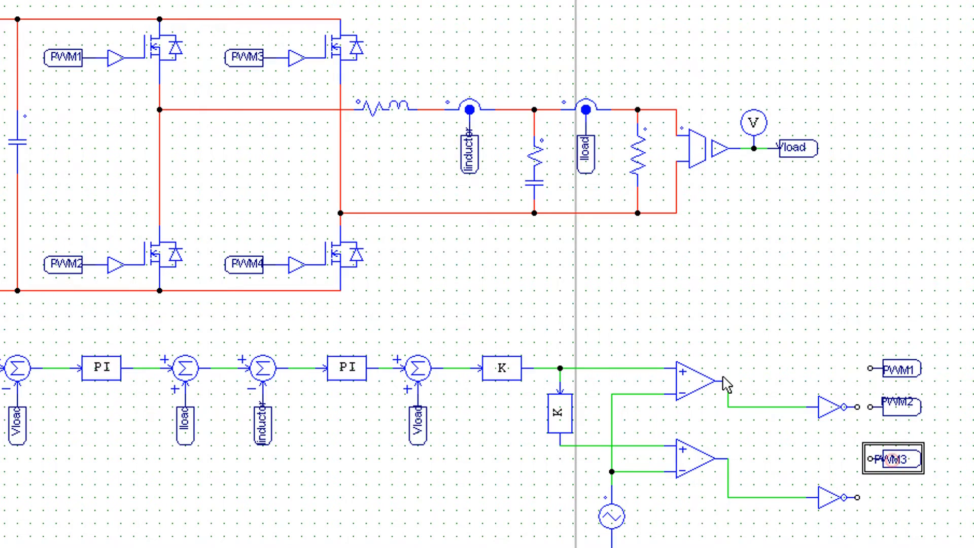
{"action": "right_click", "coordinate": [247, 263]}
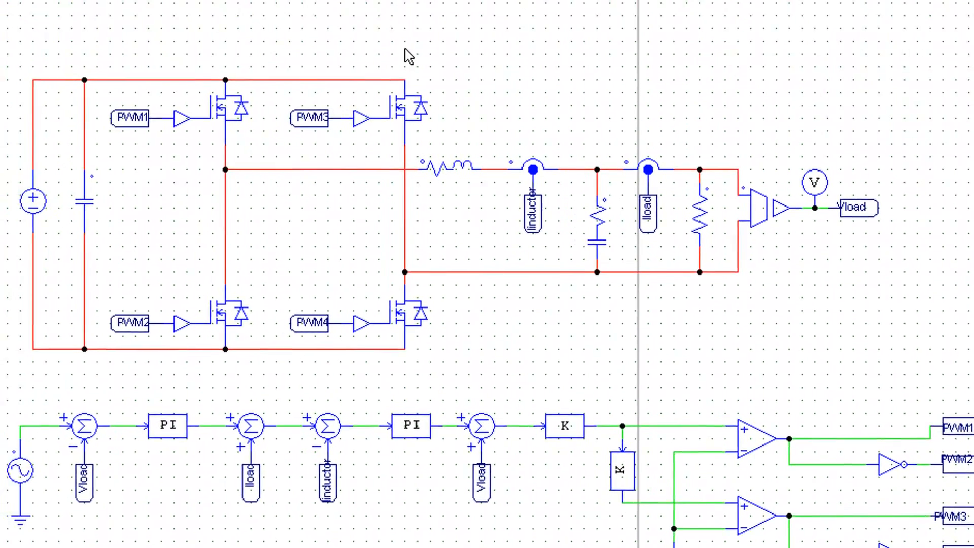
Add the simulation control with a 1u time step and 0.5 s total time
{"action": "left_click", "coordinate": [302, 34]}
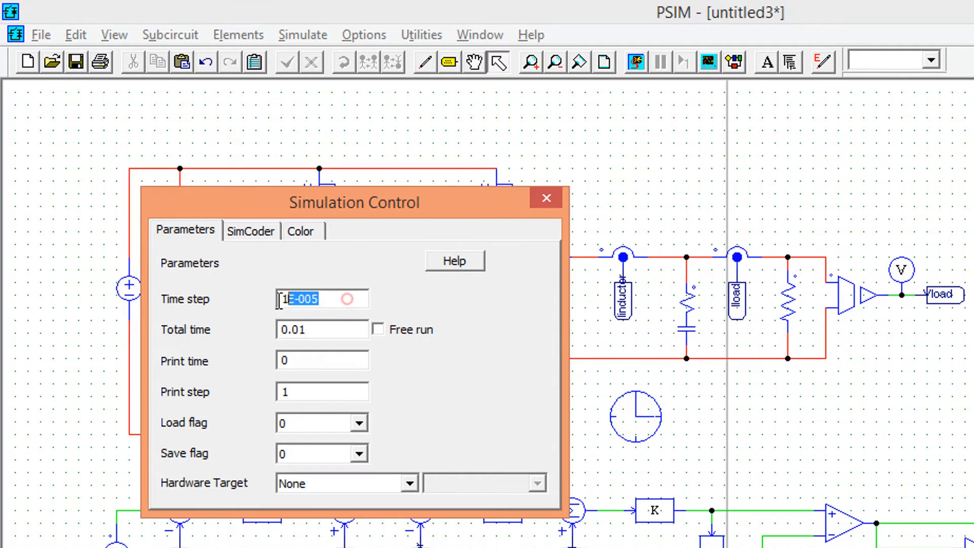
{"action": "type", "text": "1u"}
{"action": "left_click", "coordinate": [322, 329]}
{"action": "type", "text": "0.5"}
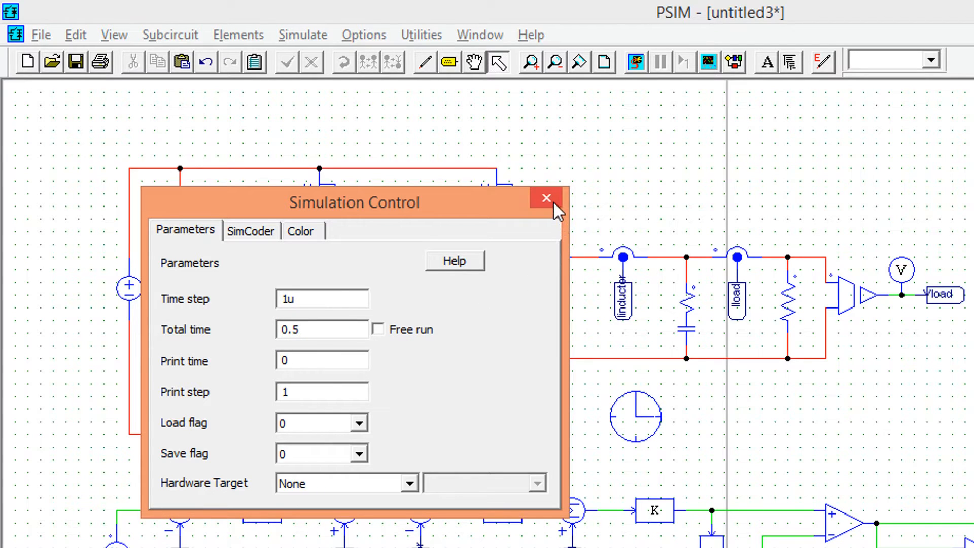
{"action": "left_click", "coordinate": [546, 198]}
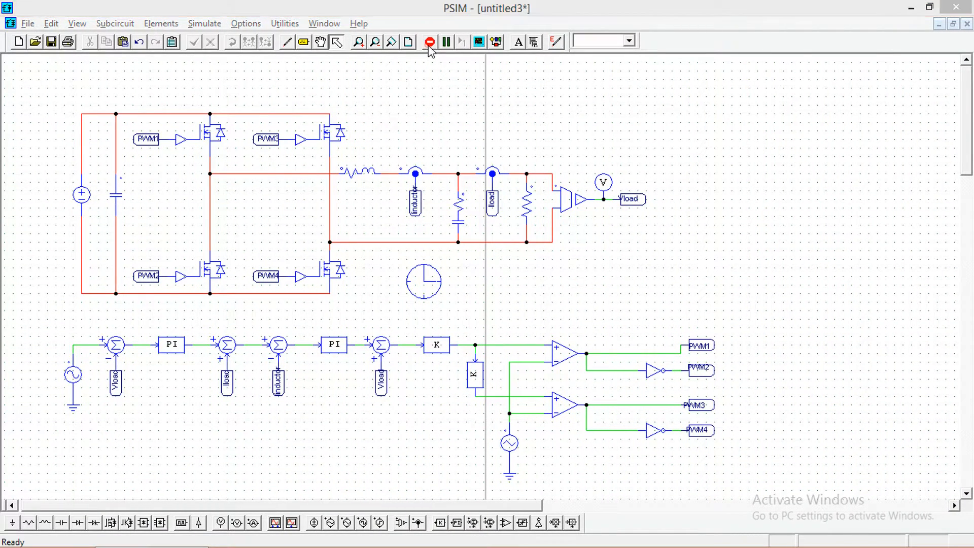
{"action": "mouse_move", "coordinate": [430, 49]}
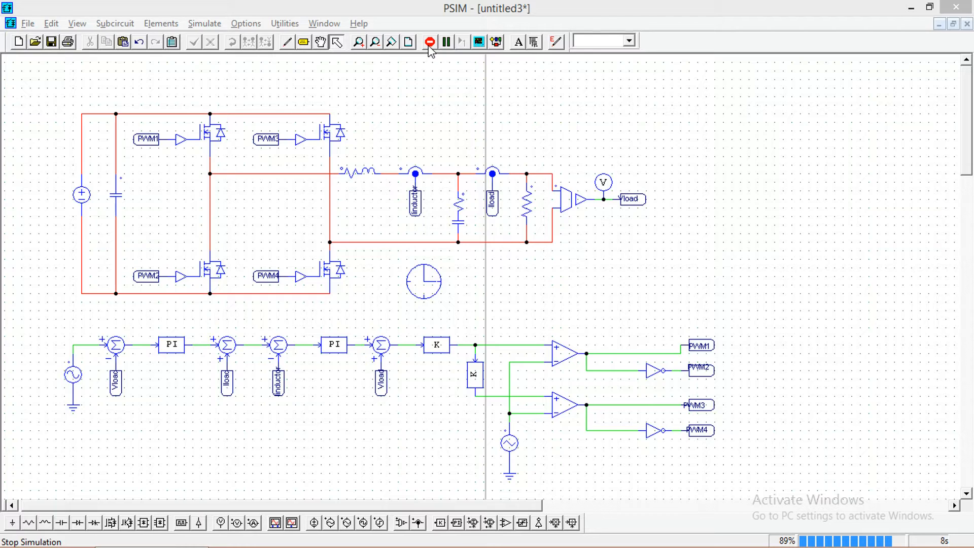
Run the simulation and enlarge the roughly ±310 V Vload waveform plot
{"action": "left_click", "coordinate": [430, 42]}
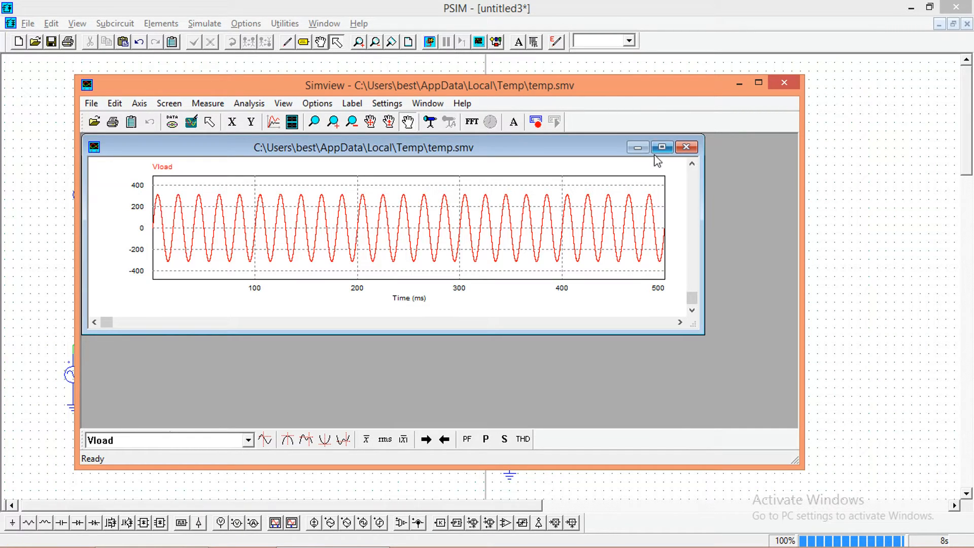
{"action": "left_click", "coordinate": [662, 147]}
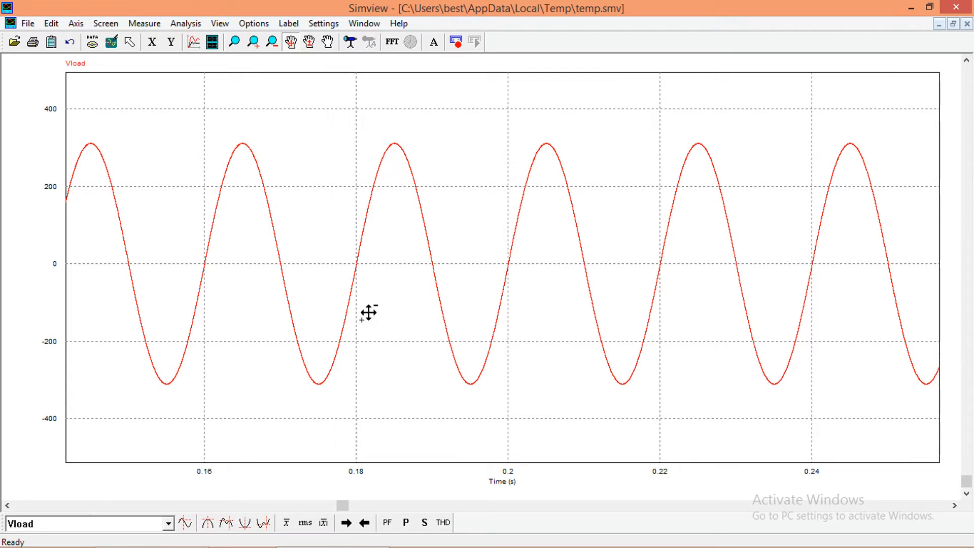
{"action": "mouse_move", "coordinate": [209, 529]}
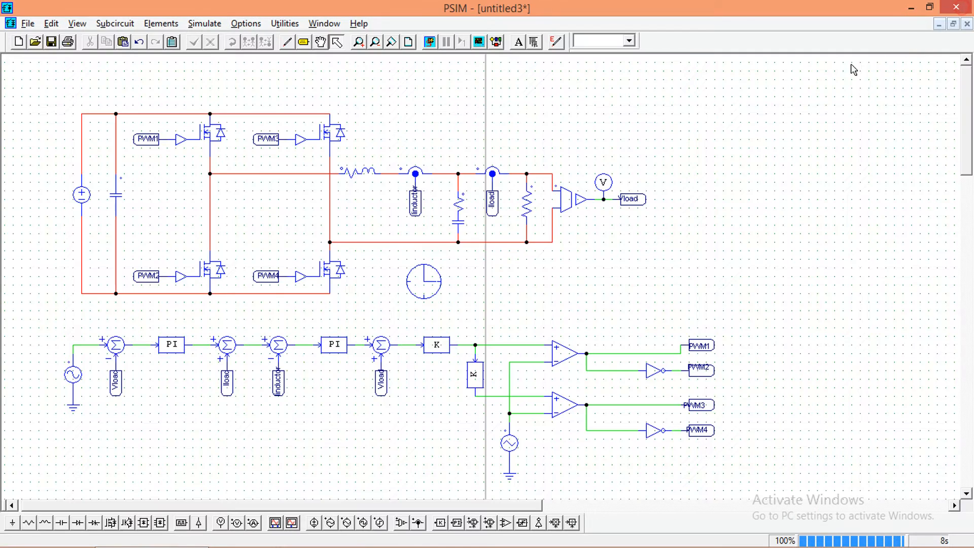
{"action": "mouse_move", "coordinate": [66, 382]}
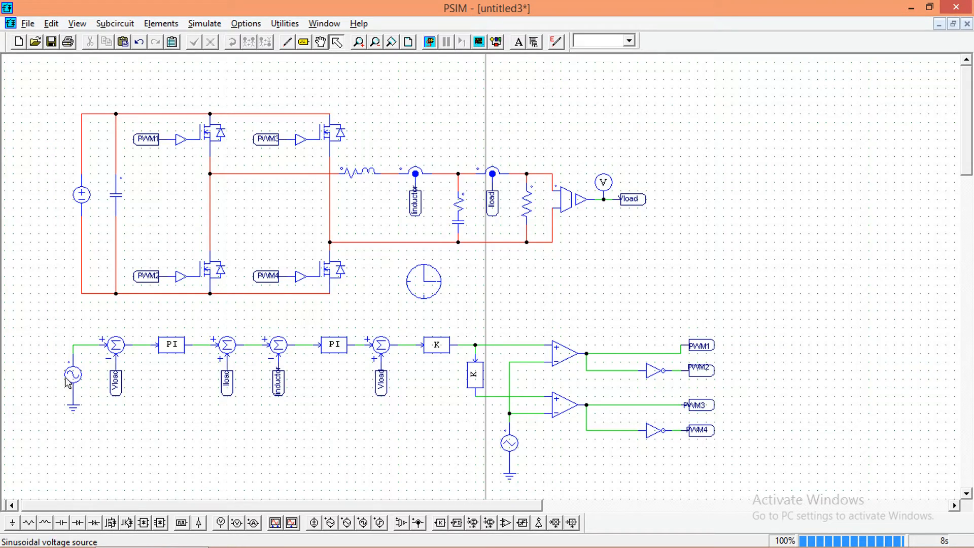
Edit the reference sine's peak amplitude and rerun, giving Vload near ±260 V
{"action": "double_click", "coordinate": [73, 374]}
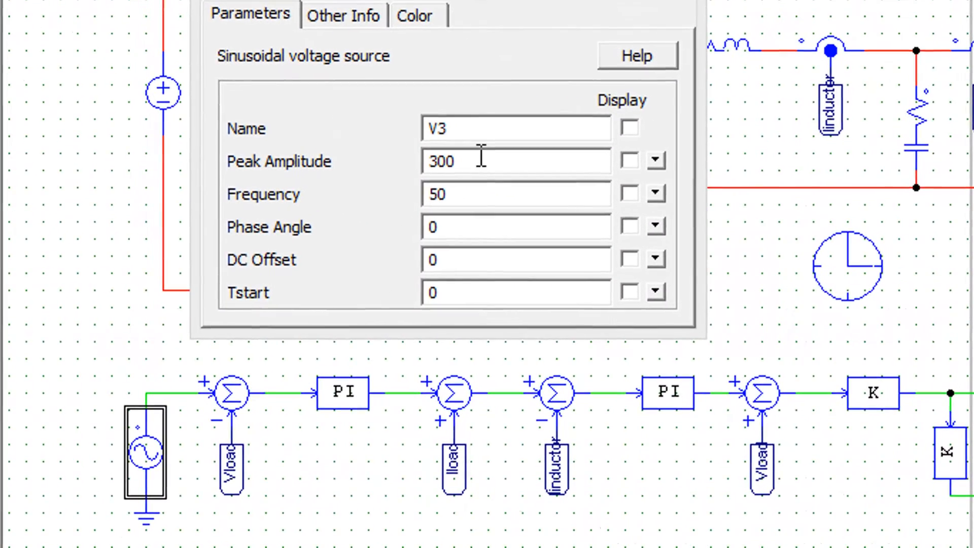
{"action": "type", "text": "25"}
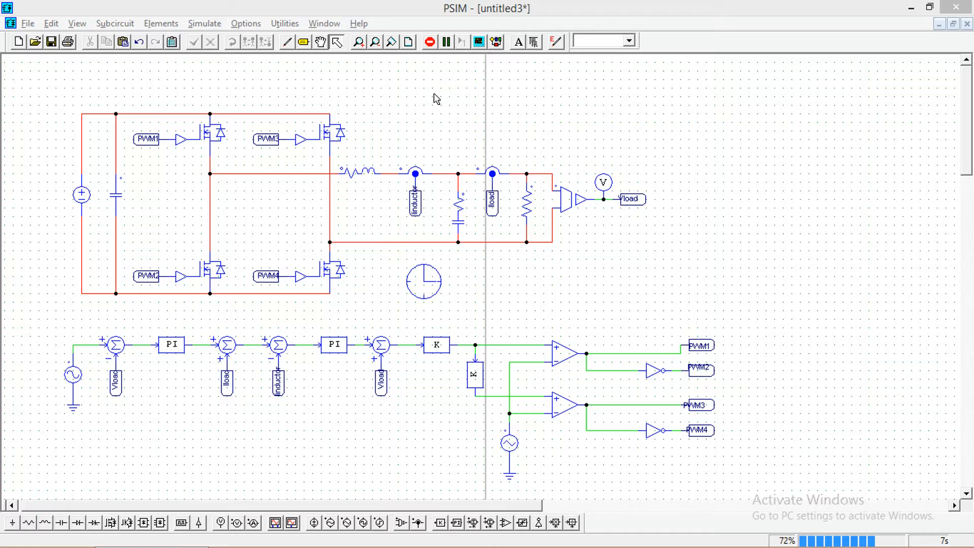
{"action": "left_click", "coordinate": [428, 42]}
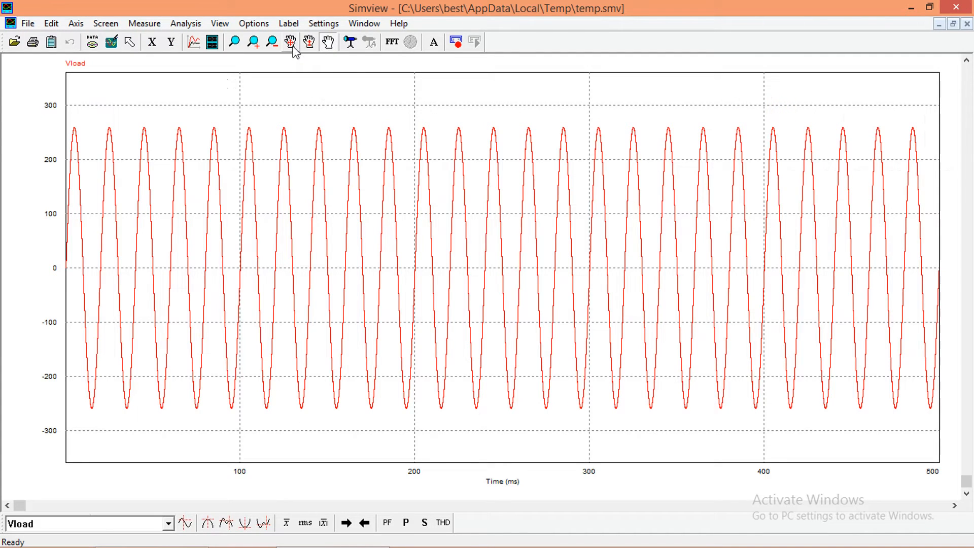
Measure the Vload peak at about 259.5 V in Simview, then close the readout
{"action": "left_click", "coordinate": [291, 41]}
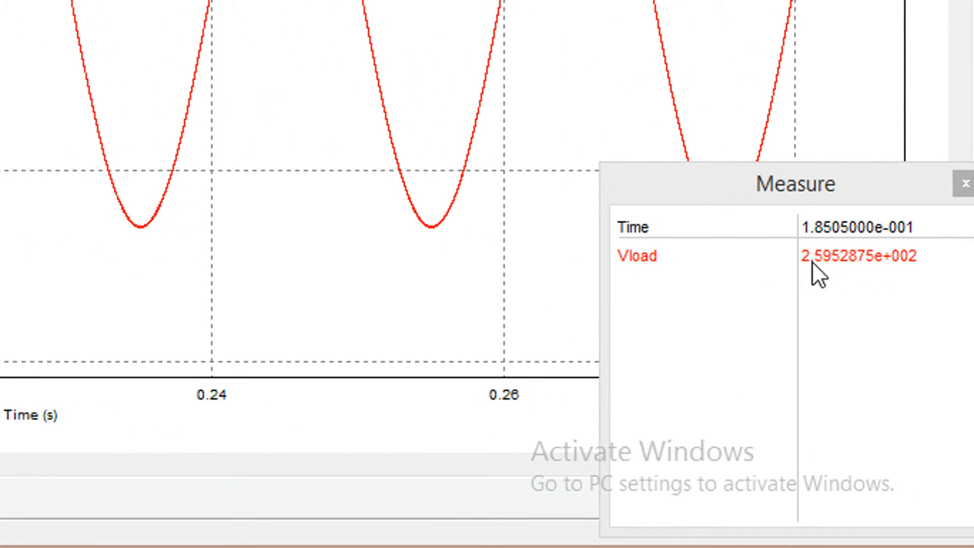
{"action": "mouse_move", "coordinate": [963, 183]}
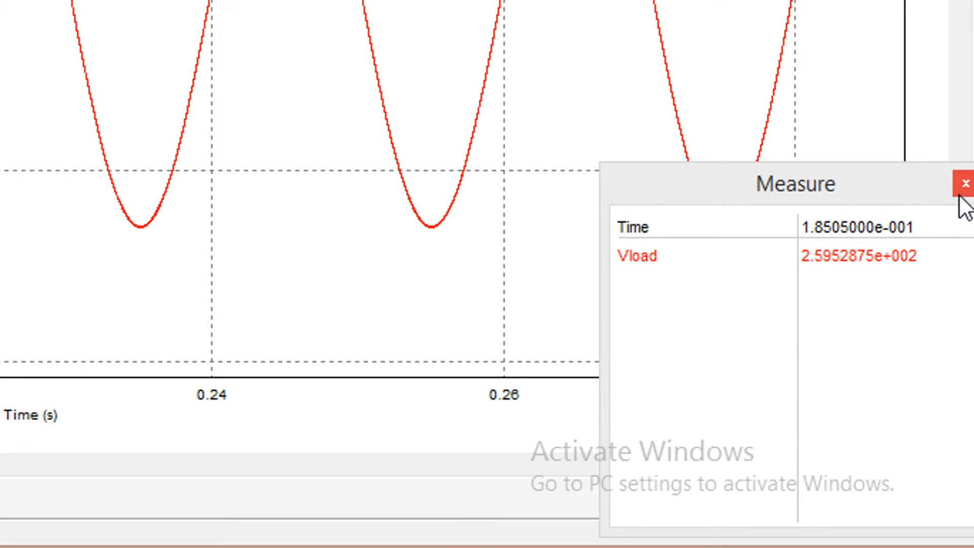
{"action": "left_click", "coordinate": [964, 184]}
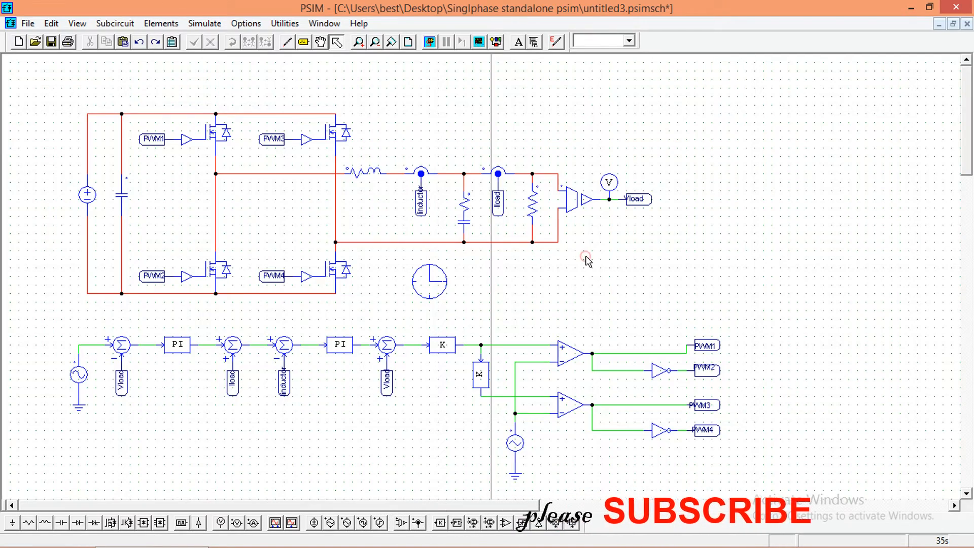
{"action": "mouse_move", "coordinate": [82, 382]}
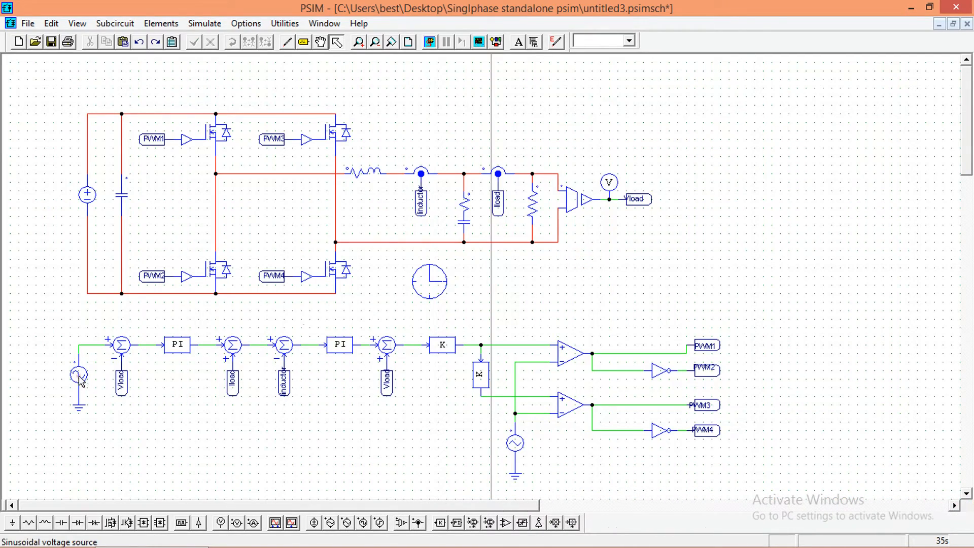
Add an oscilloscope fed by a Vload label and show the load resistor's 55 Ω value
{"action": "double_click", "coordinate": [75, 378]}
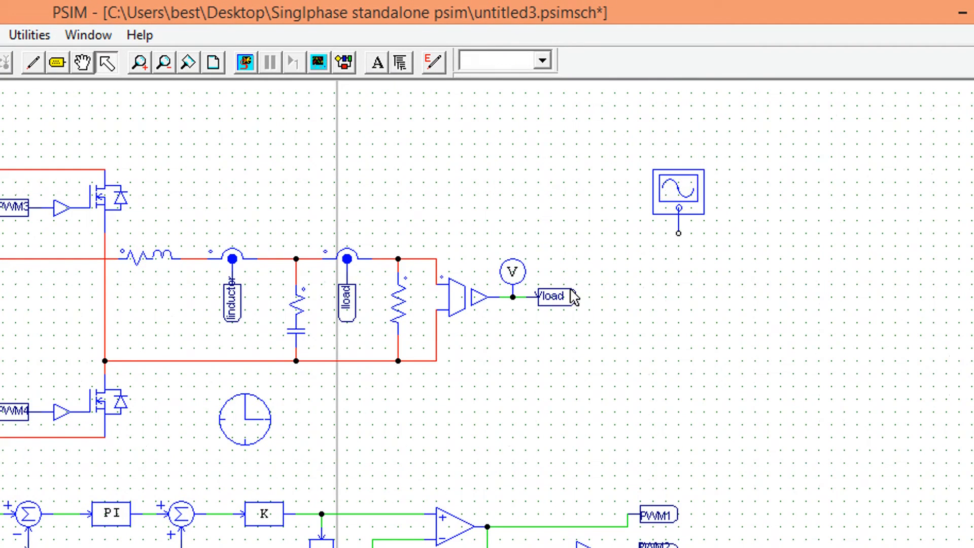
{"action": "left_click", "coordinate": [551, 296]}
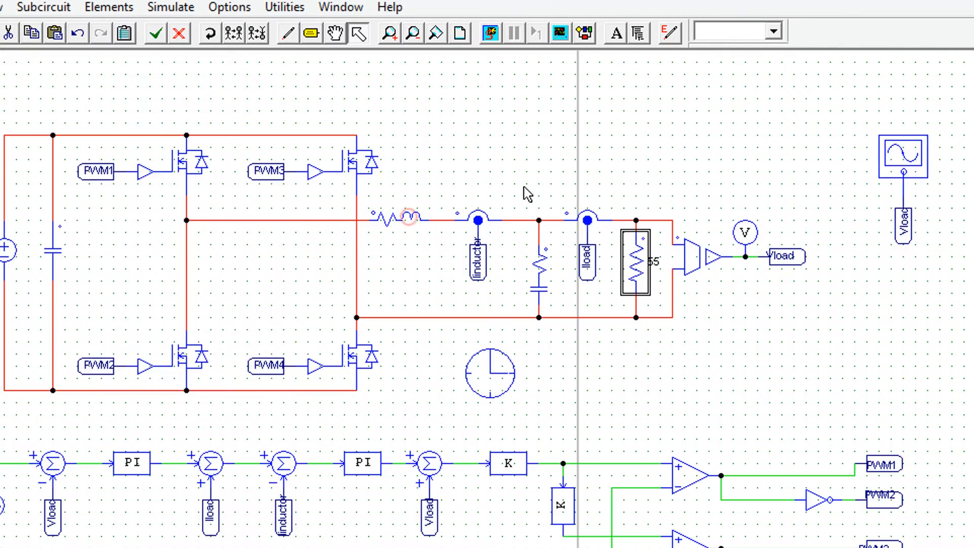
Set Simulation Control to free run and open the load resistor's runtime value box
{"action": "double_click", "coordinate": [490, 373]}
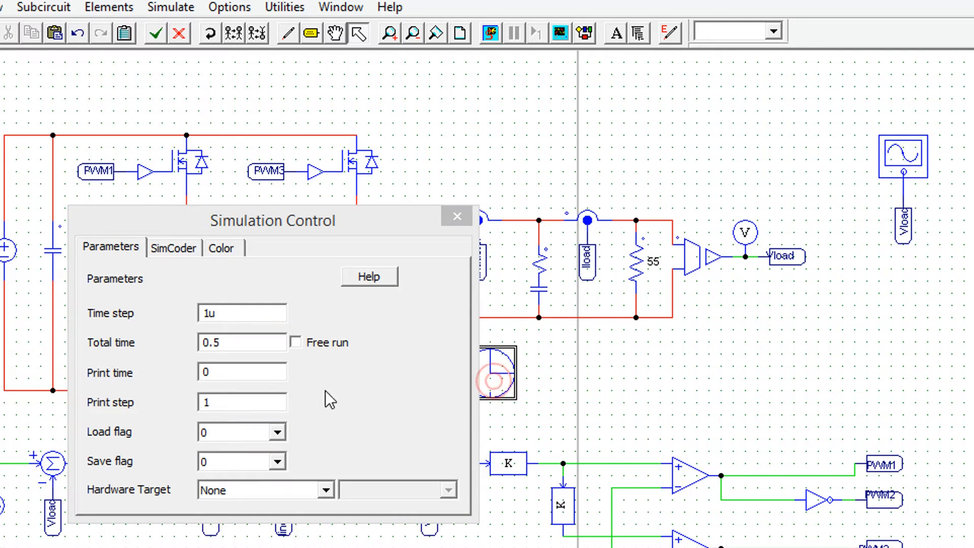
{"action": "left_click", "coordinate": [295, 343]}
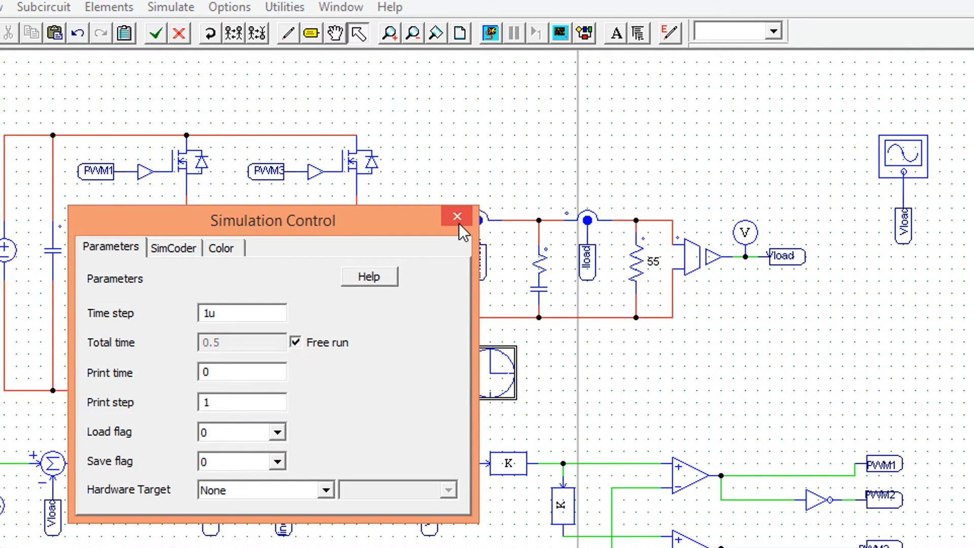
{"action": "left_click", "coordinate": [457, 216]}
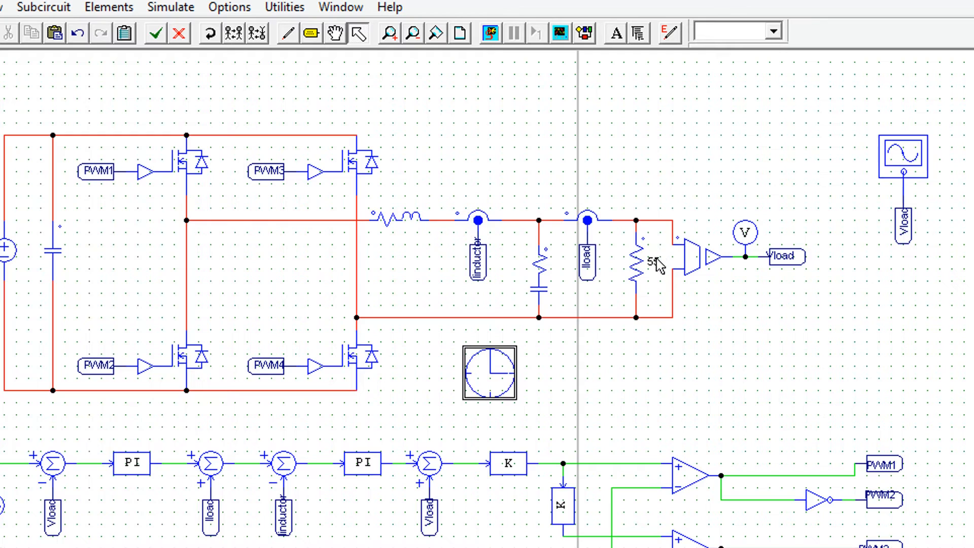
{"action": "double_click", "coordinate": [652, 262]}
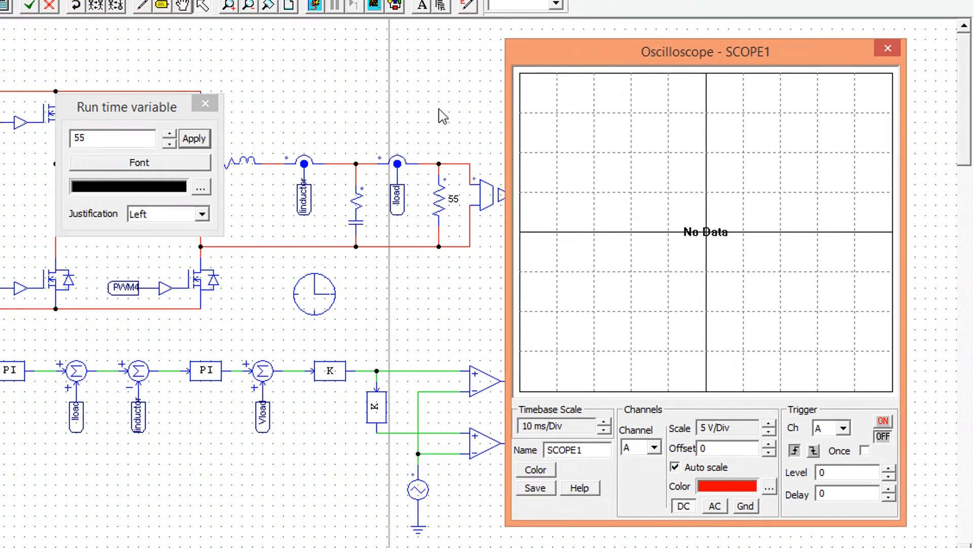
Run the simulation and step the load resistance through 250, 500 and 100 Ω
{"action": "left_click_drag", "start_coordinate": [126, 106], "coordinate": [335, 142]}
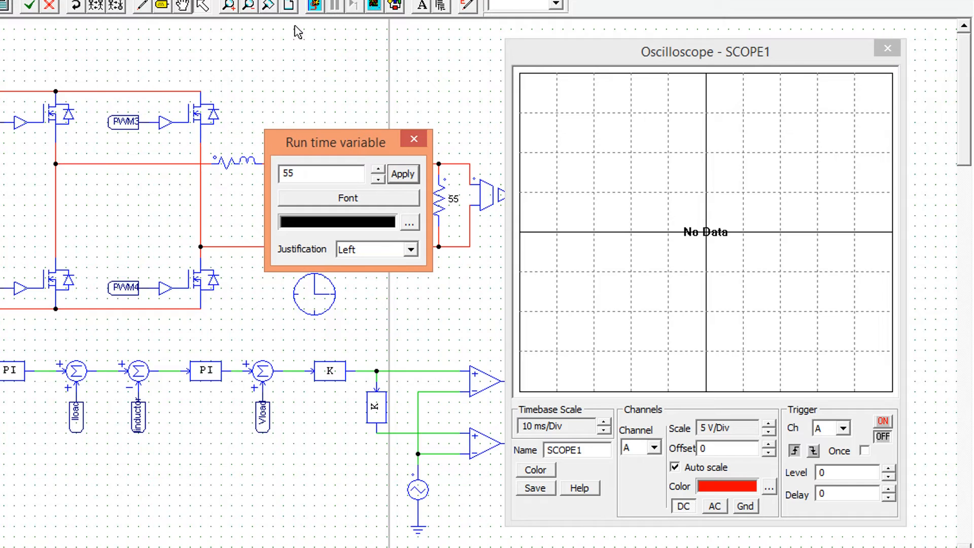
{"action": "mouse_move", "coordinate": [314, 6]}
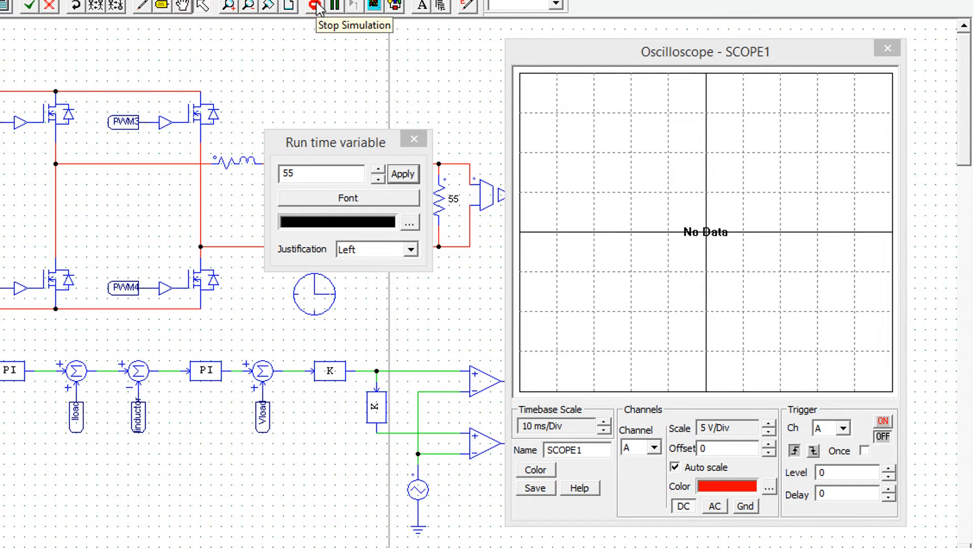
{"action": "left_click", "coordinate": [315, 6]}
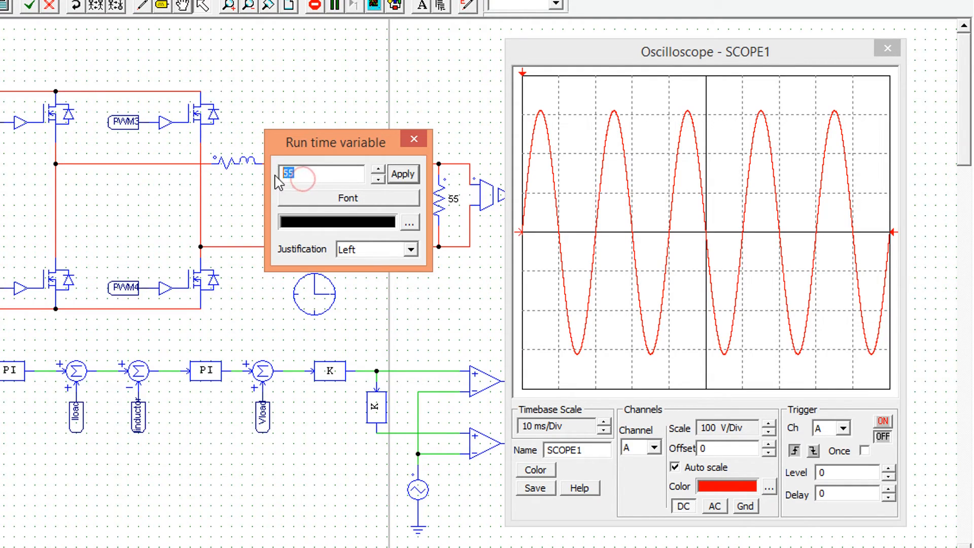
{"action": "type", "text": "250"}
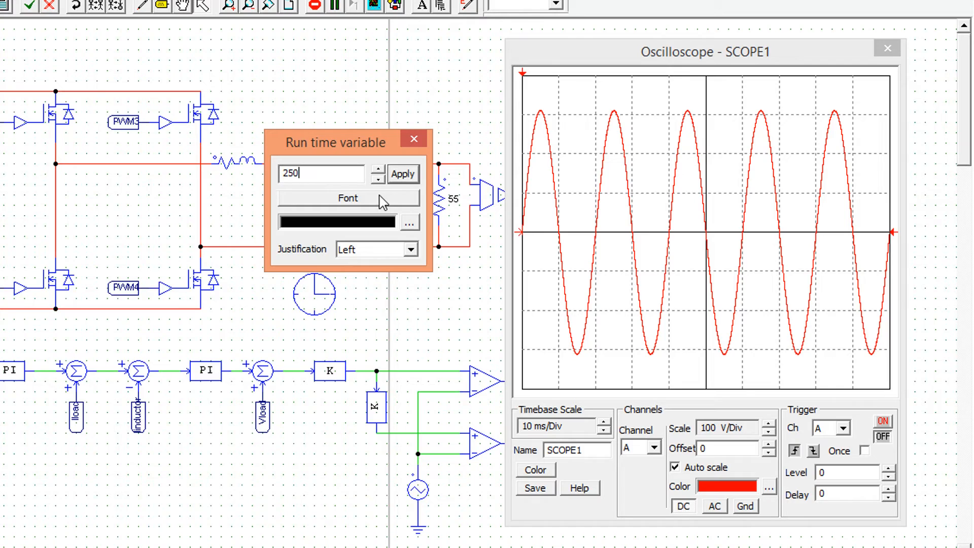
{"action": "left_click", "coordinate": [403, 174]}
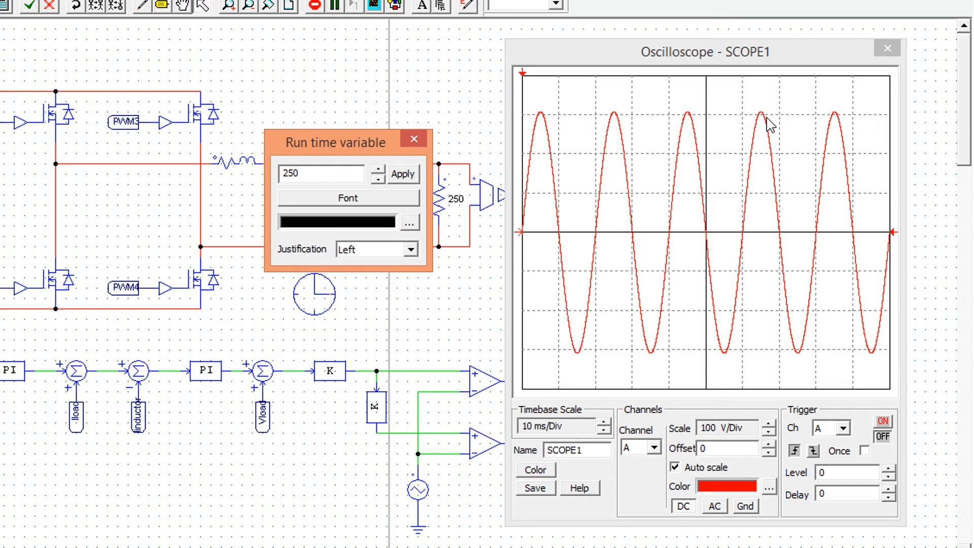
{"action": "left_click", "coordinate": [304, 175]}
{"action": "type", "text": "500"}
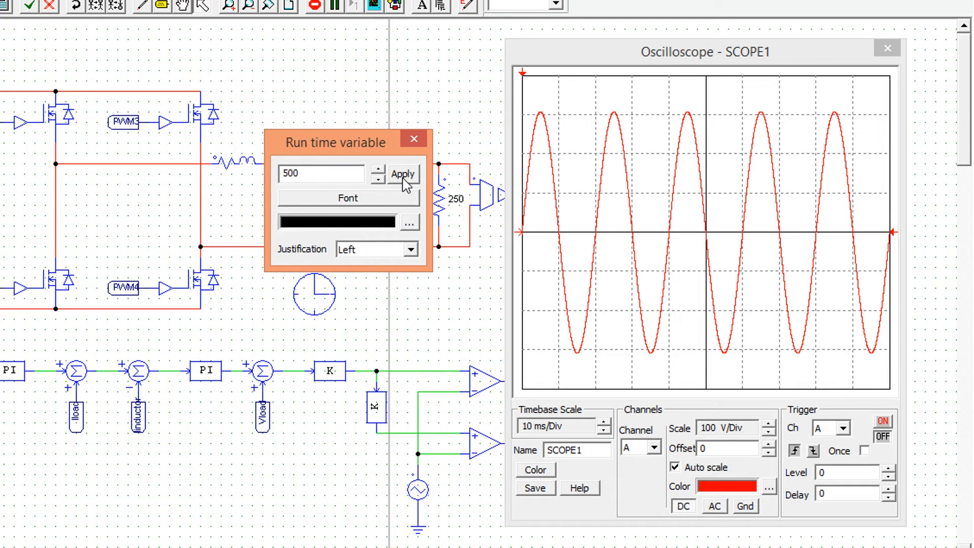
{"action": "left_click", "coordinate": [402, 174]}
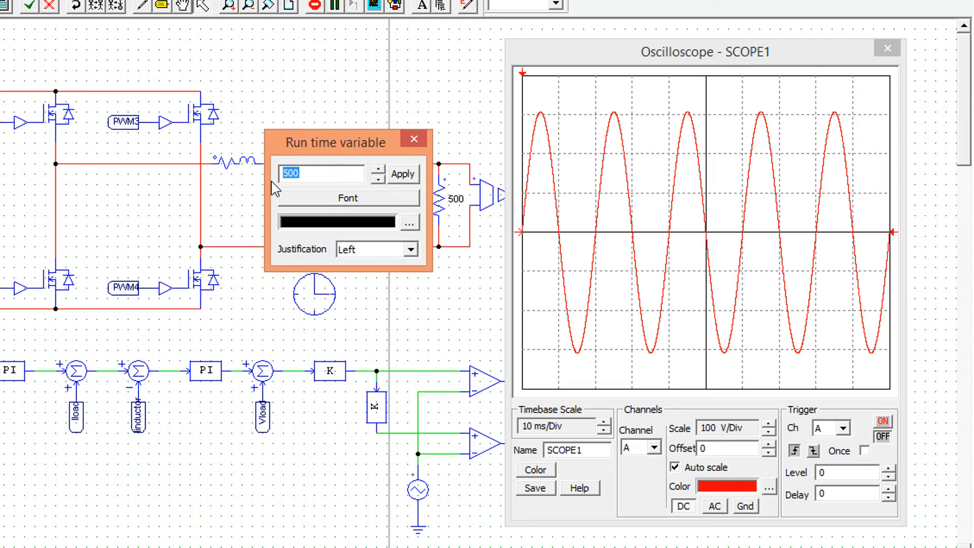
{"action": "left_click", "coordinate": [403, 174]}
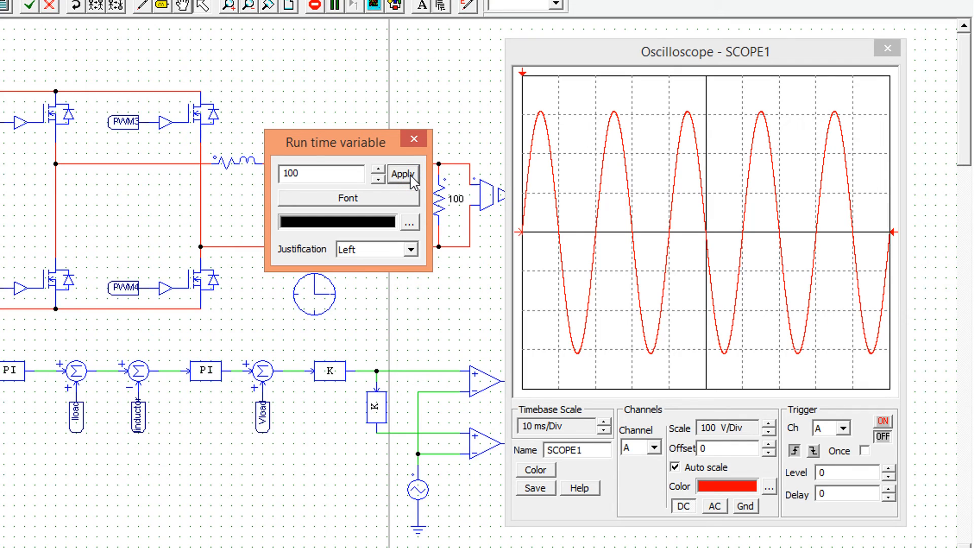
{"action": "mouse_move", "coordinate": [704, 165]}
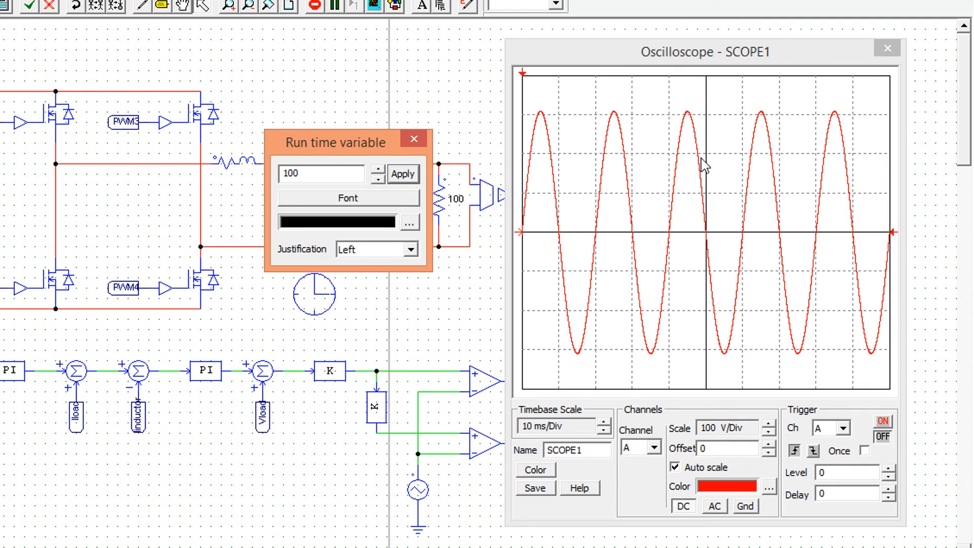